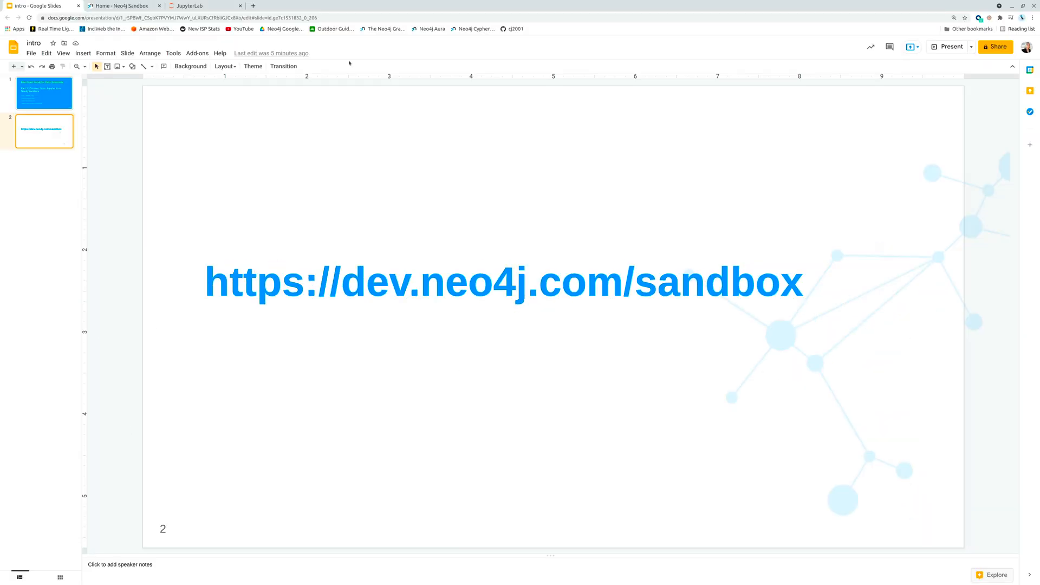
Launch a new Graph Data Science project from the Neo4j Sandbox home page
click(123, 6)
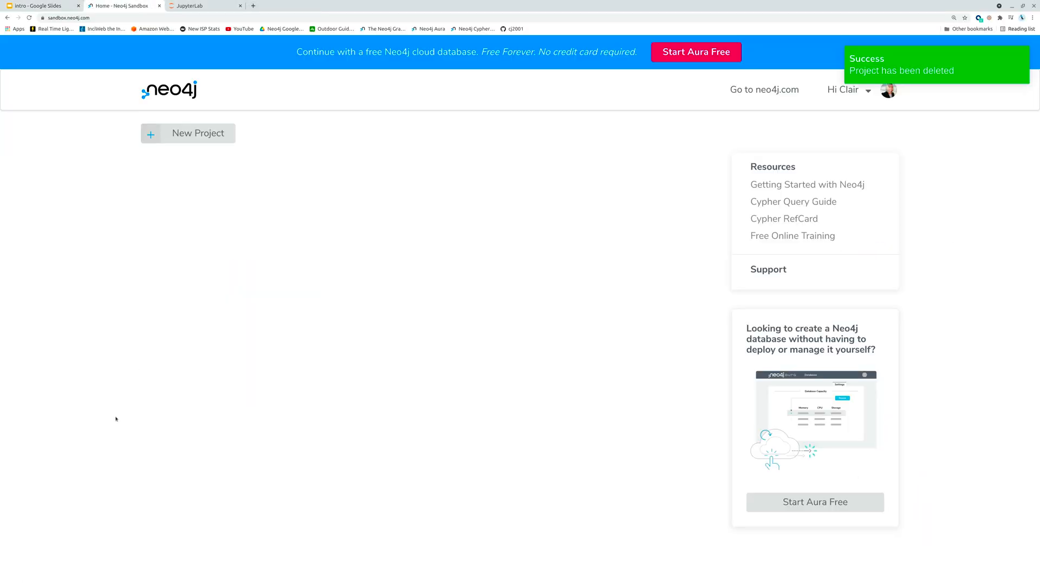
click(188, 133)
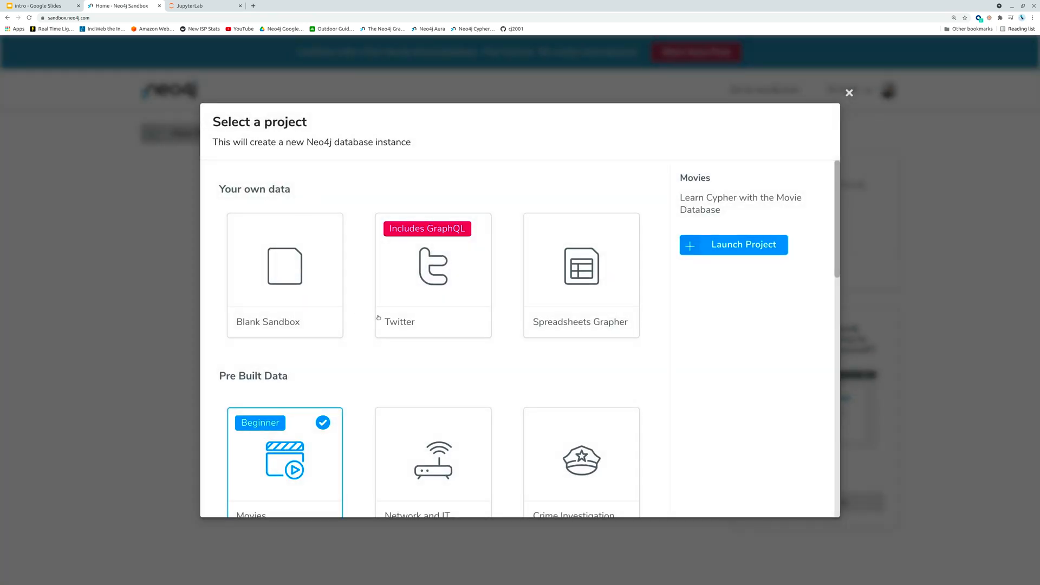
scroll(down, 3)
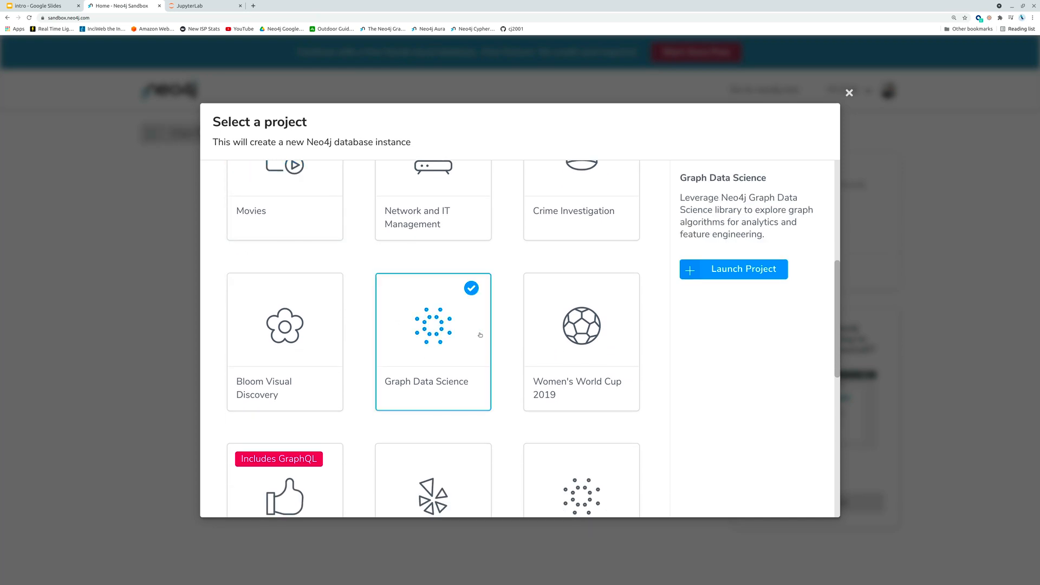
click(733, 269)
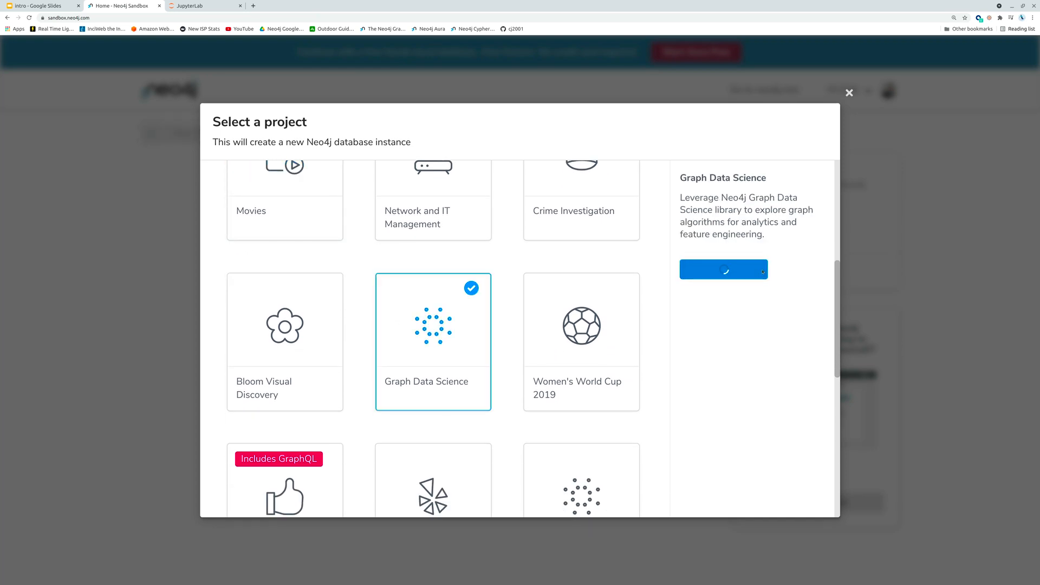
click(723, 269)
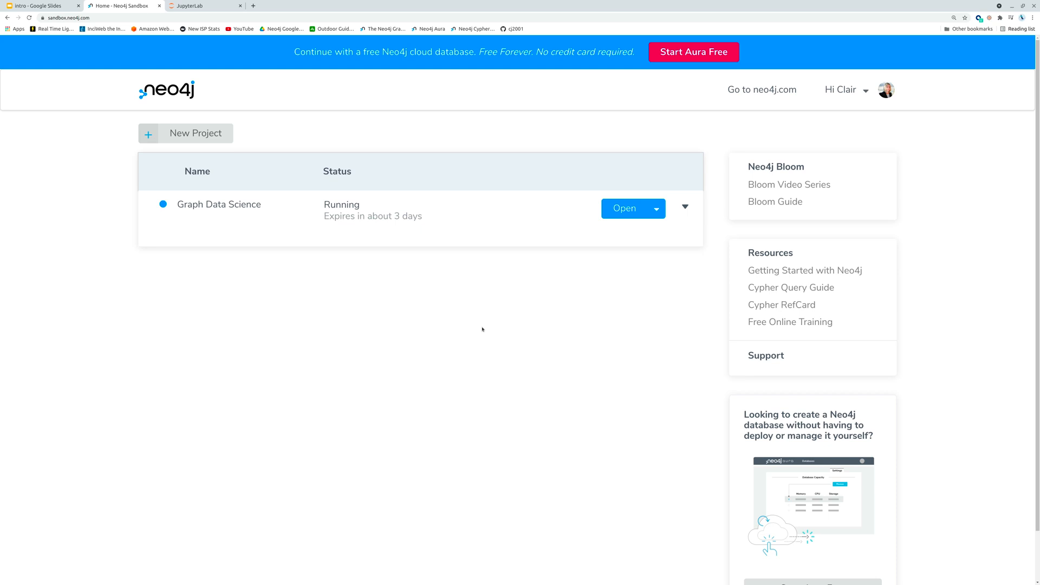
mouse_move(98, 199)
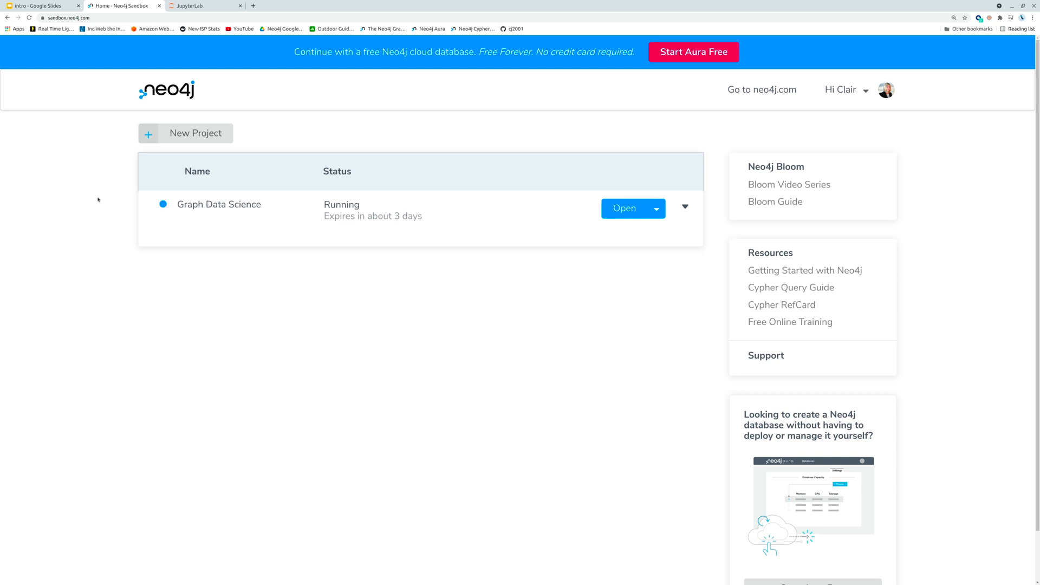
mouse_move(623, 208)
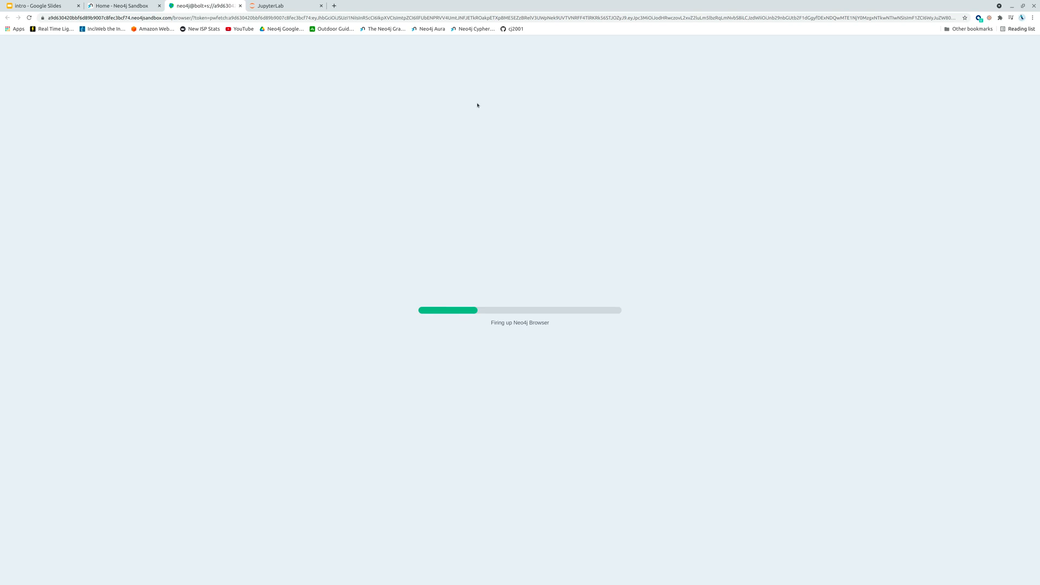
mouse_move(423, 2)
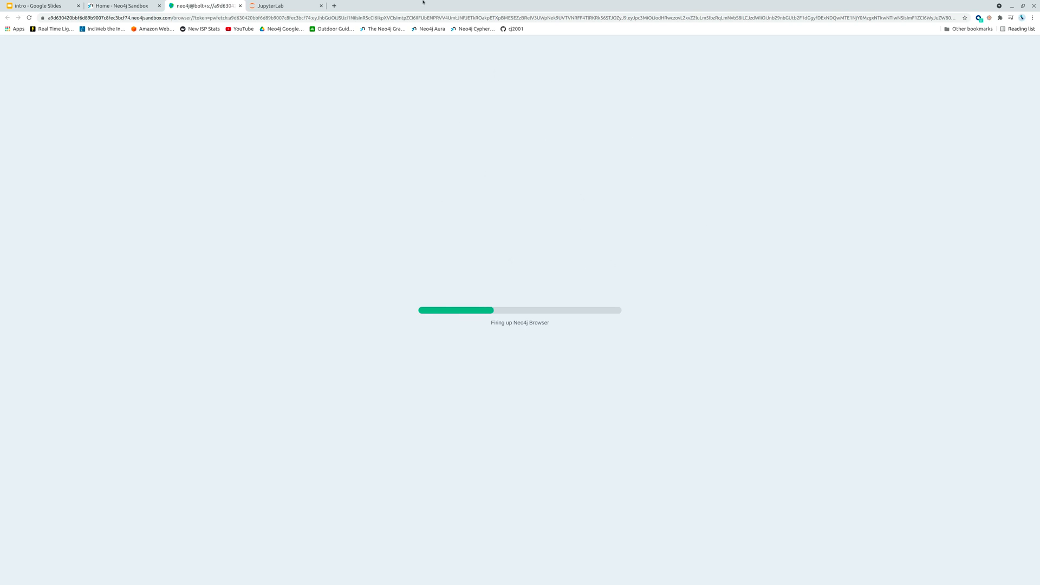
mouse_move(399, 263)
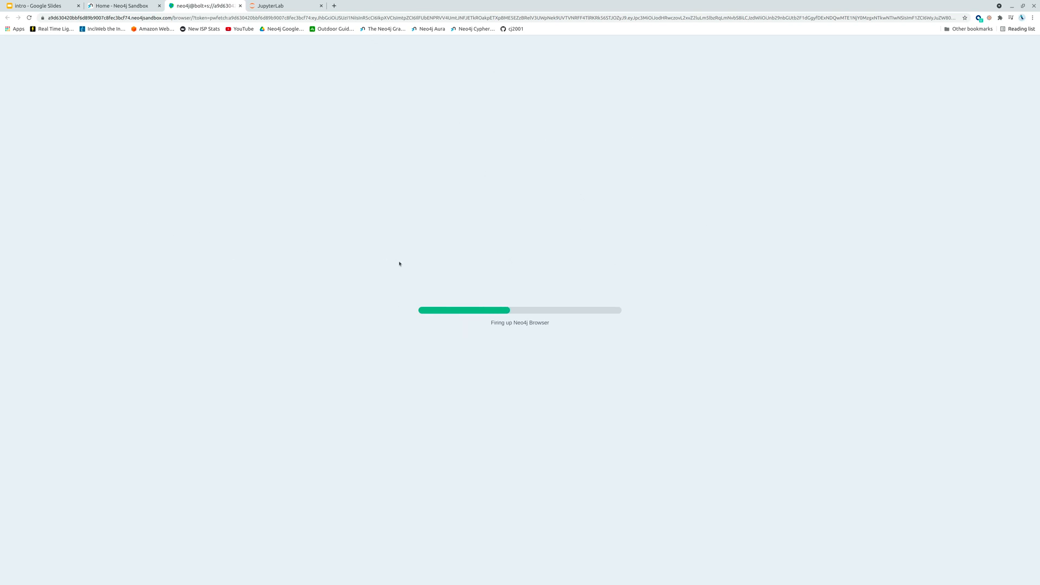
mouse_move(304, 281)
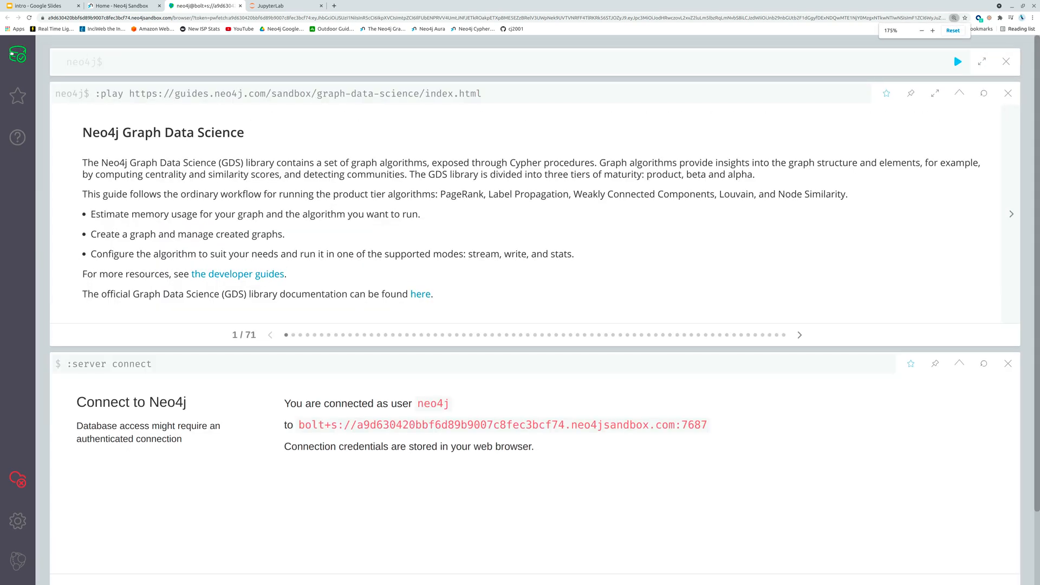
Review the database overview's node labels and relationship types, then return to the Sandbox page
click(18, 53)
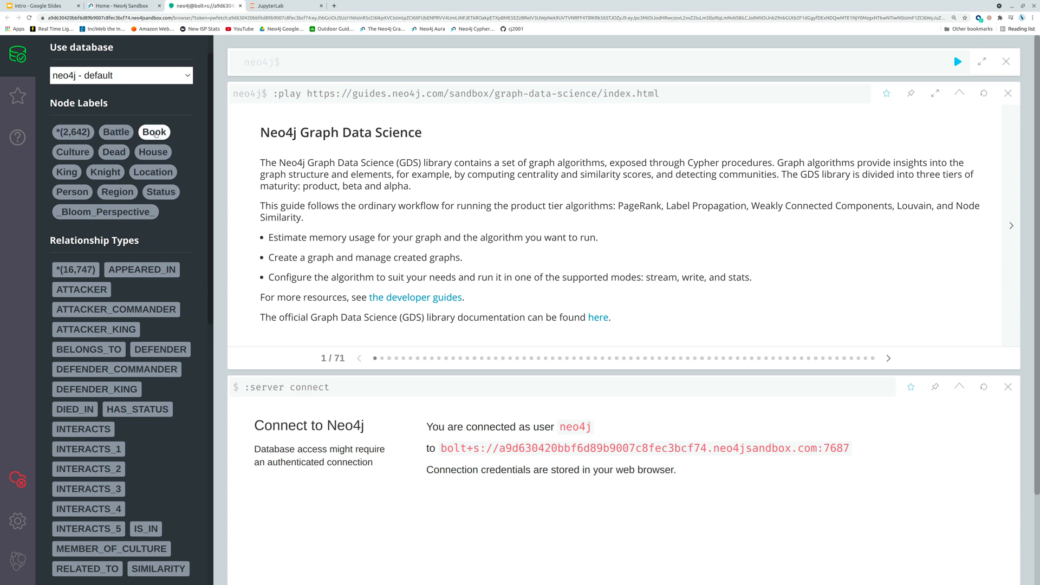
mouse_move(79, 164)
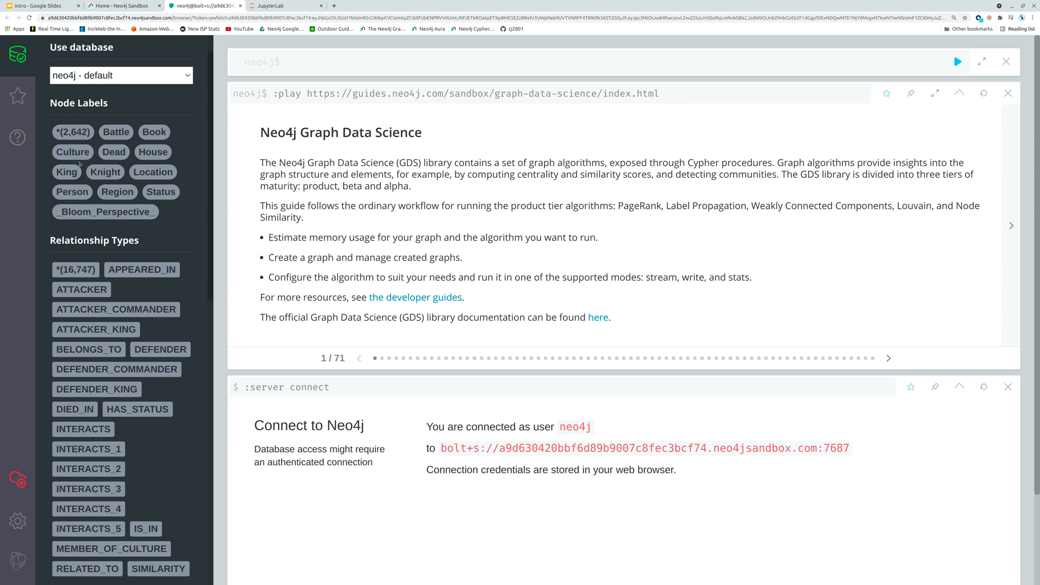
mouse_move(183, 124)
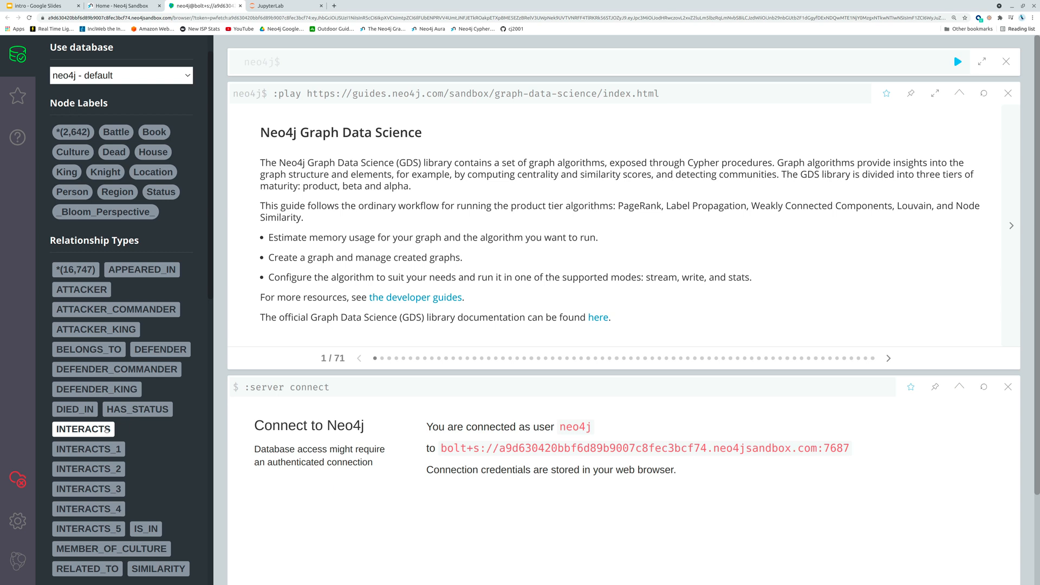
scroll(down, 3)
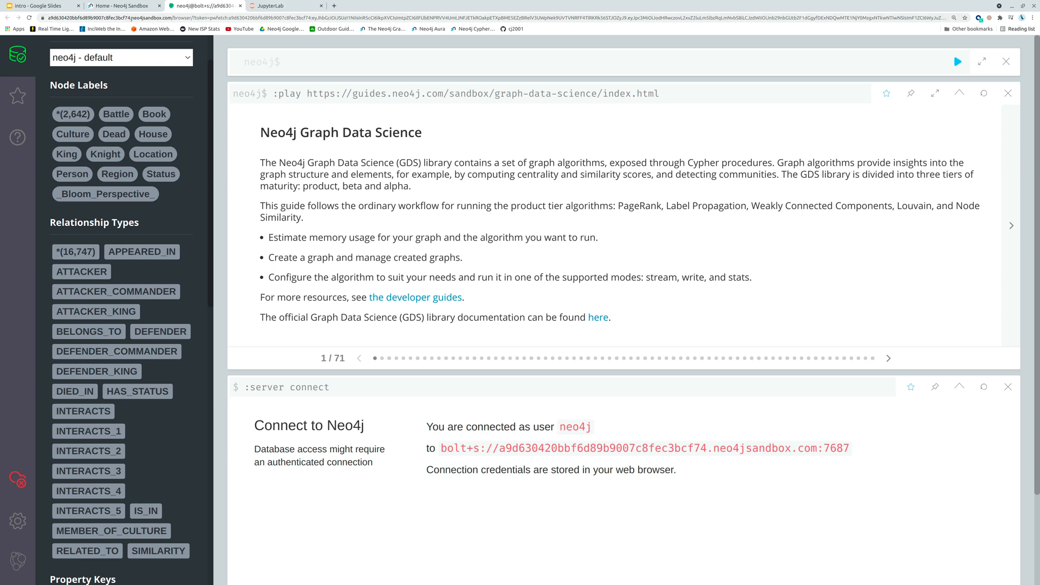
click(123, 5)
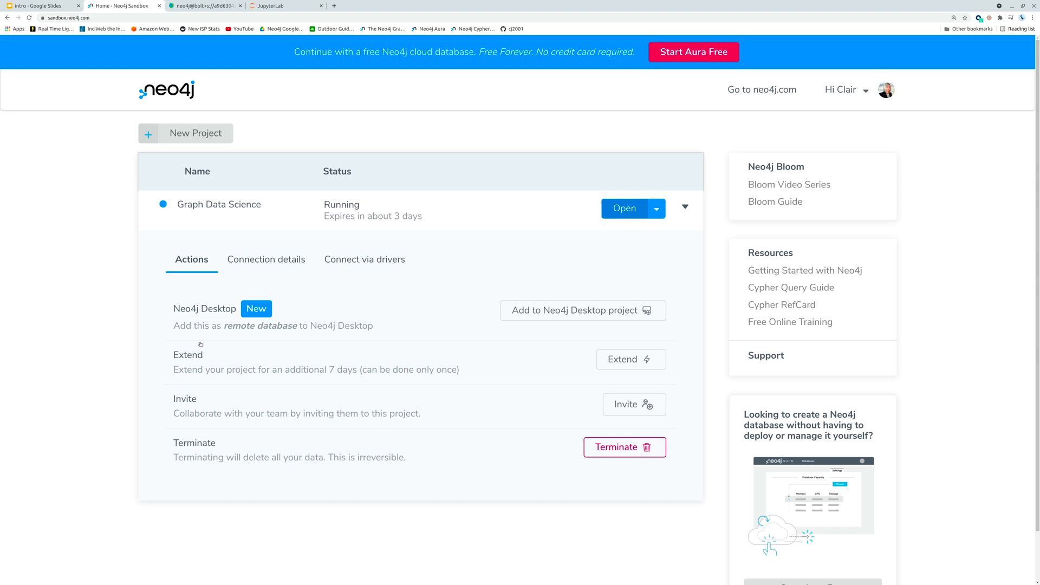
Show the project's Connection details with IP address, ports, Bolt and Websocket Bolt URLs
click(265, 260)
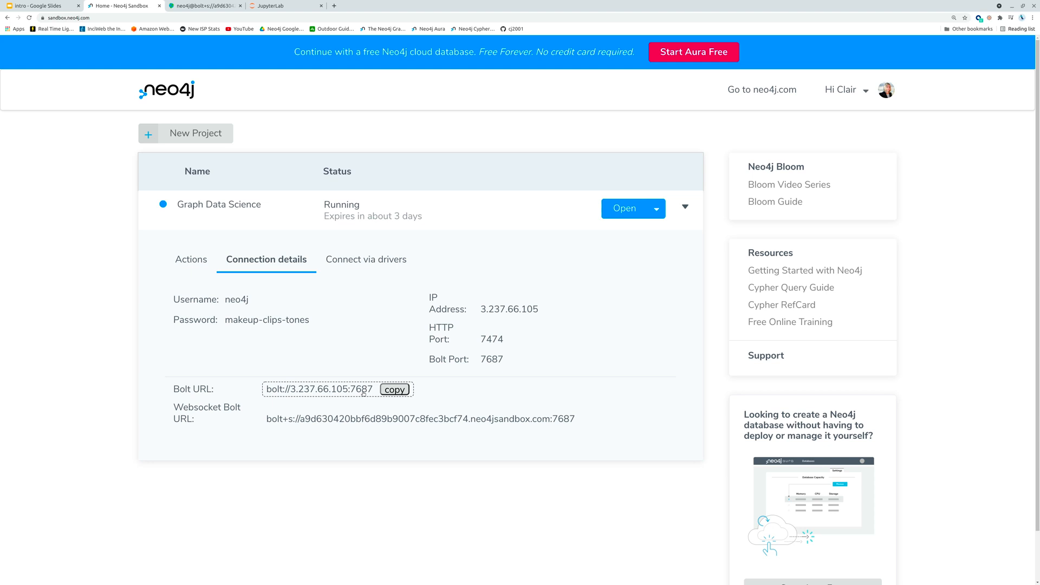
mouse_move(240, 299)
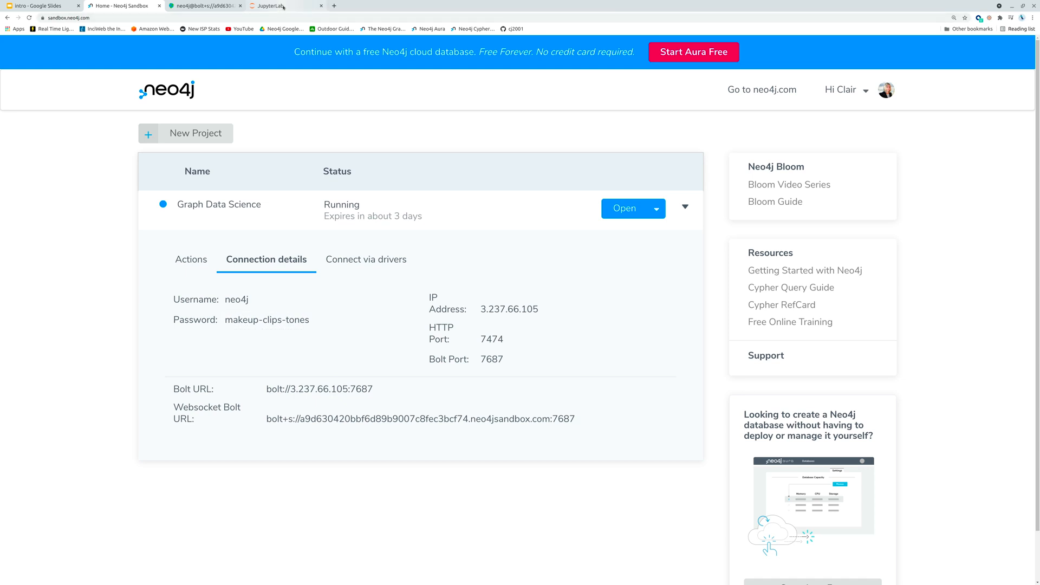
In the notebook write 'from neo4j import GraphDatabase', run it, and begin 'uri = ""' in a new cell
click(273, 6)
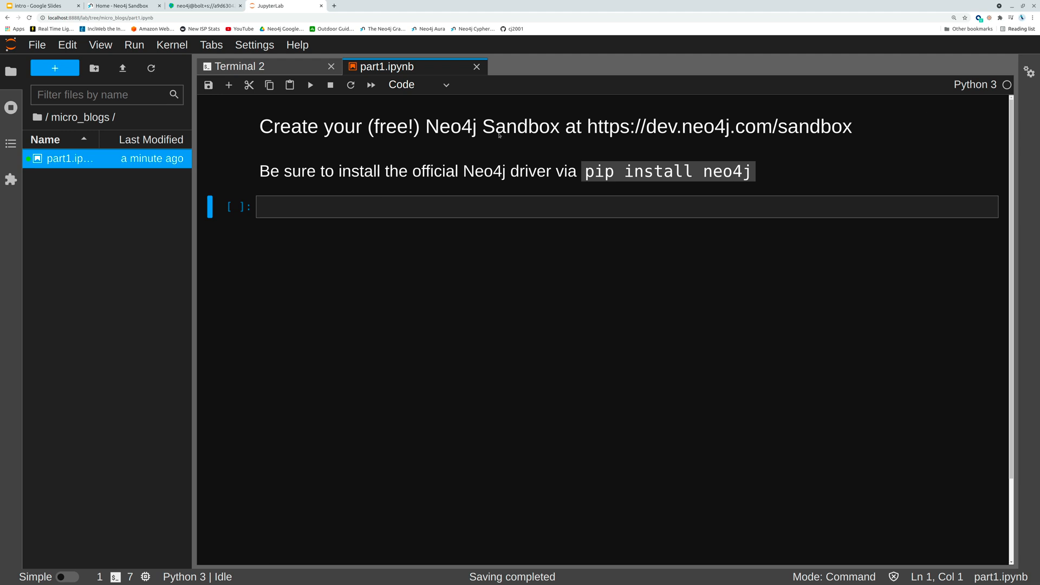
mouse_move(611, 196)
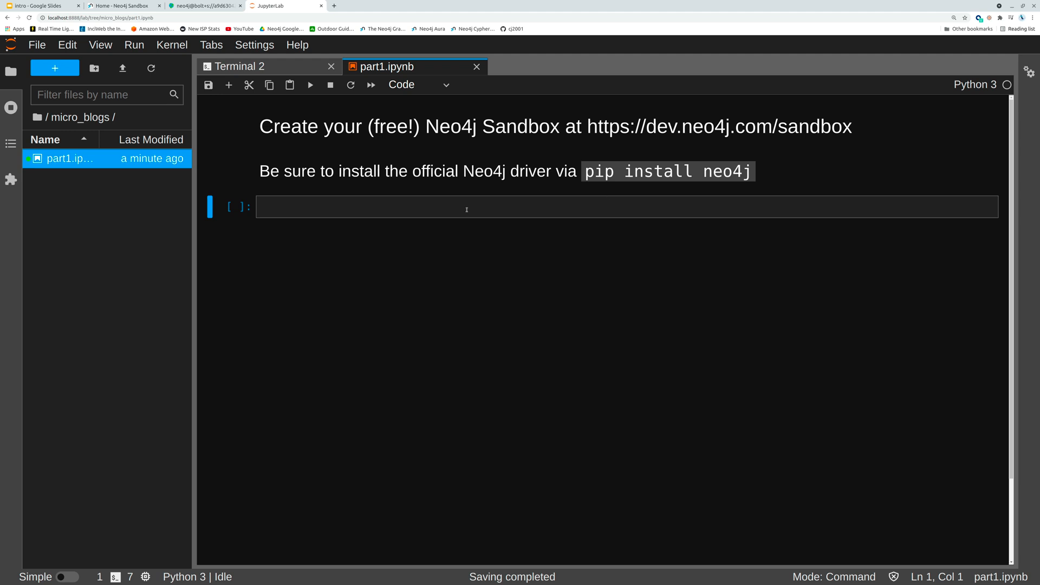
click(464, 206)
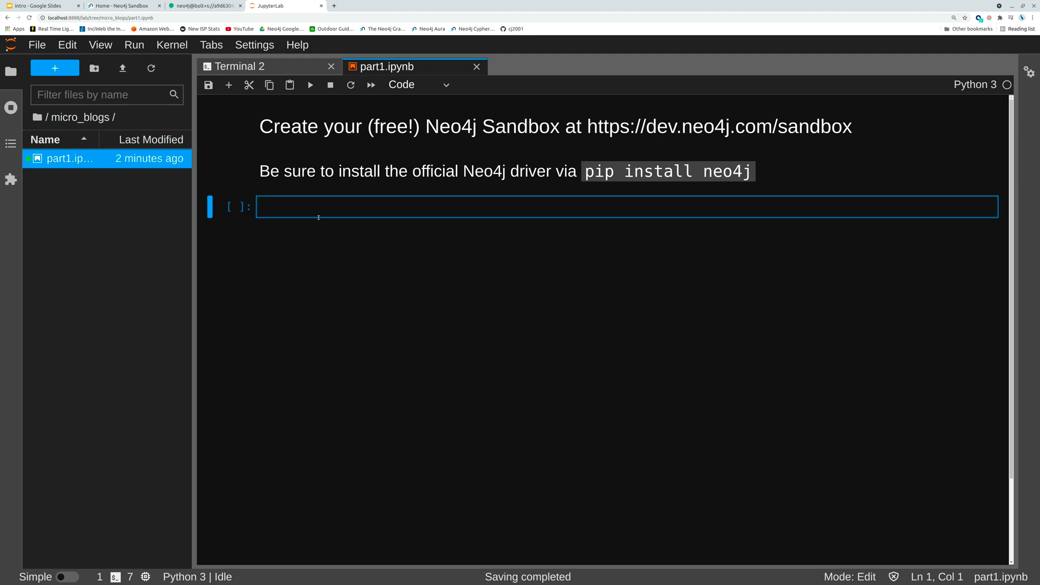
text(from neo4j)
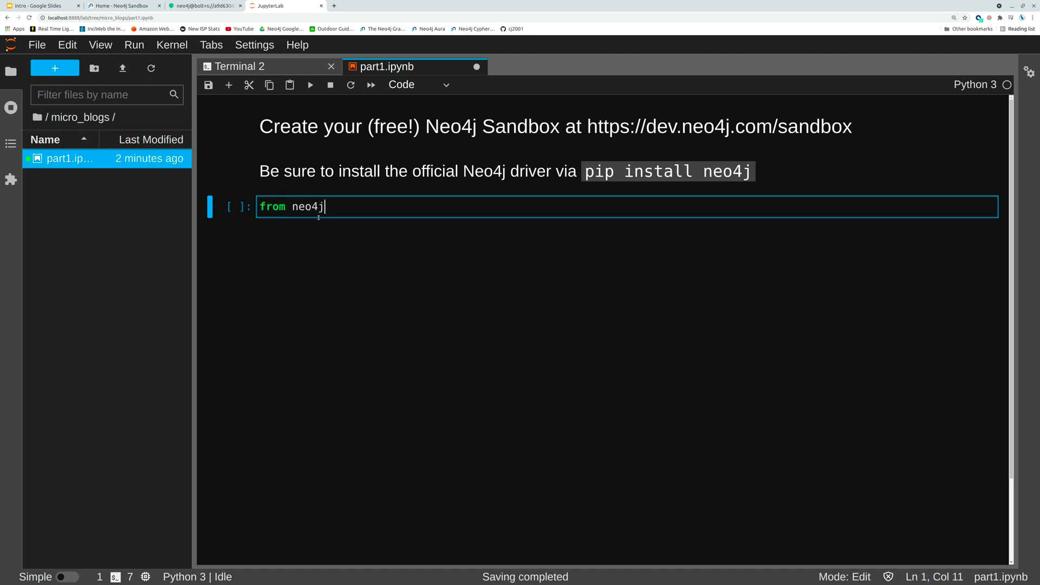
text(impor)
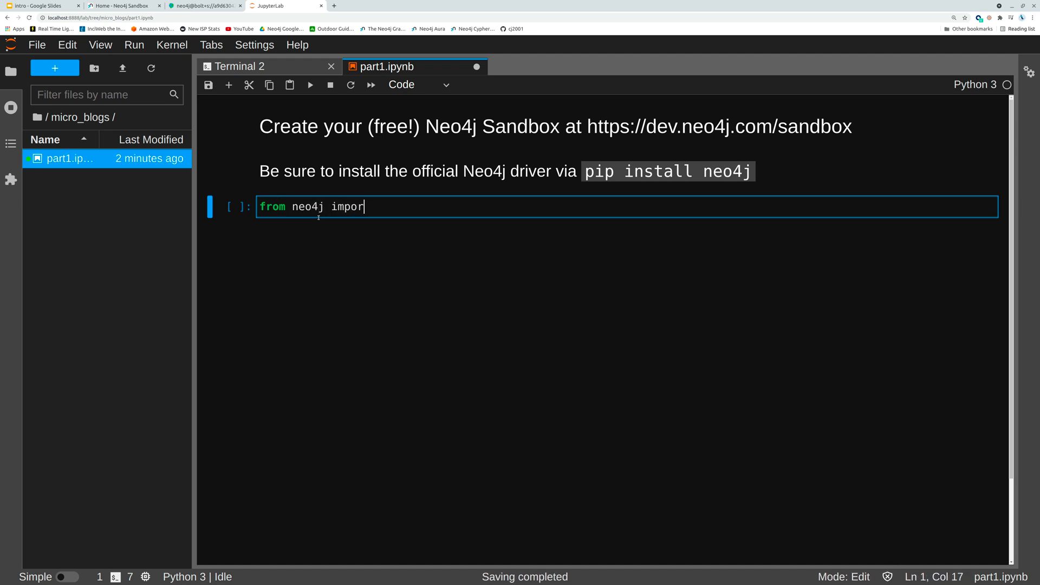
text(t GraphDatabase)
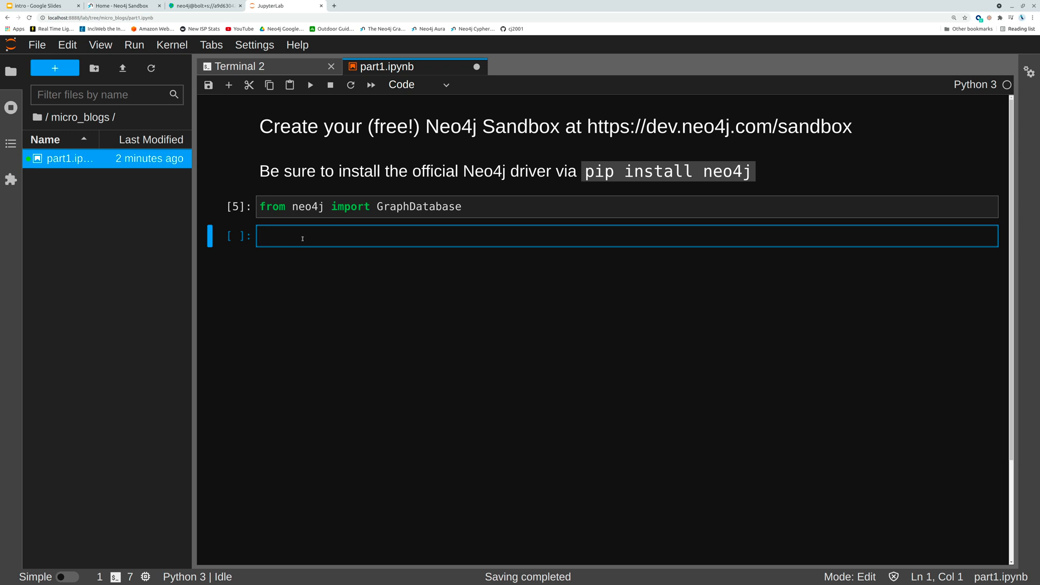
text(uri)
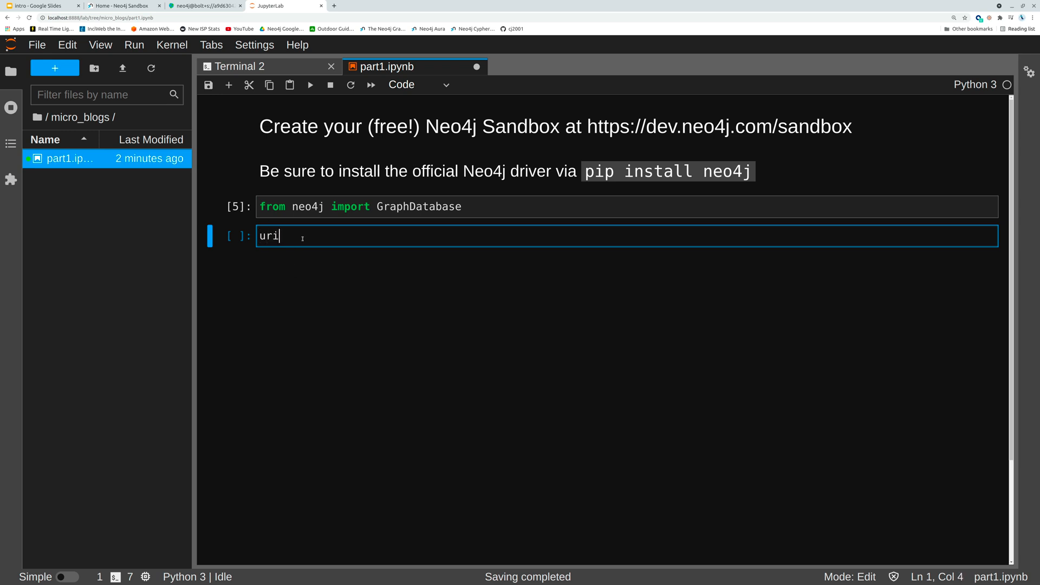
text(= "")
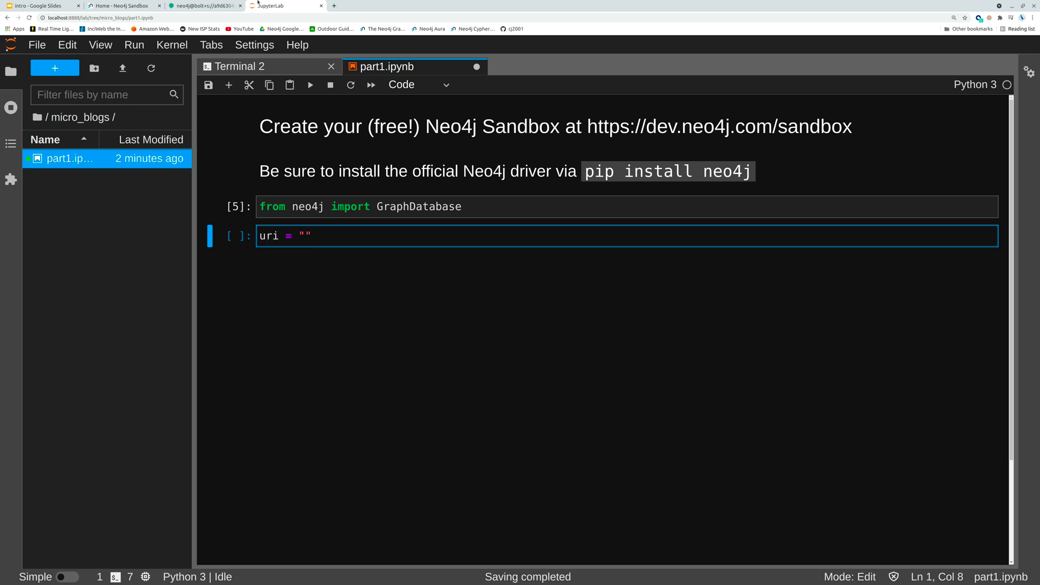
click(123, 6)
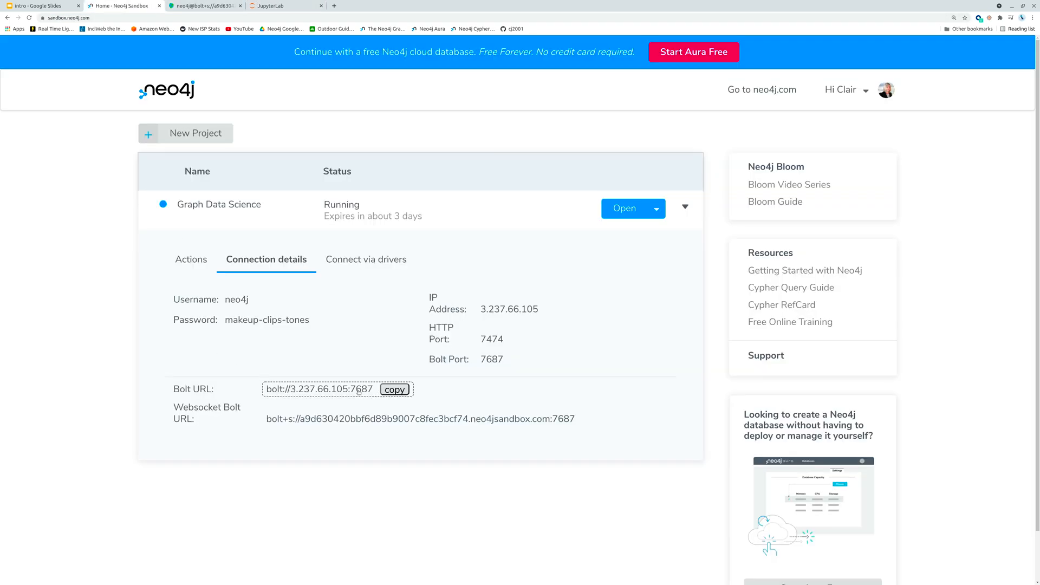
click(279, 6)
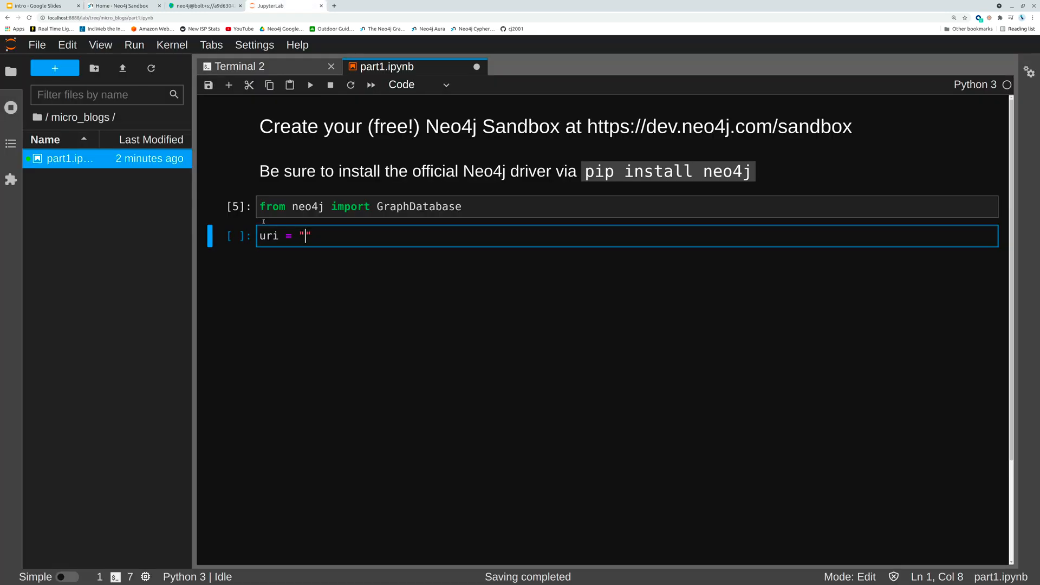
text(bolt://3.237.66.105:7687)
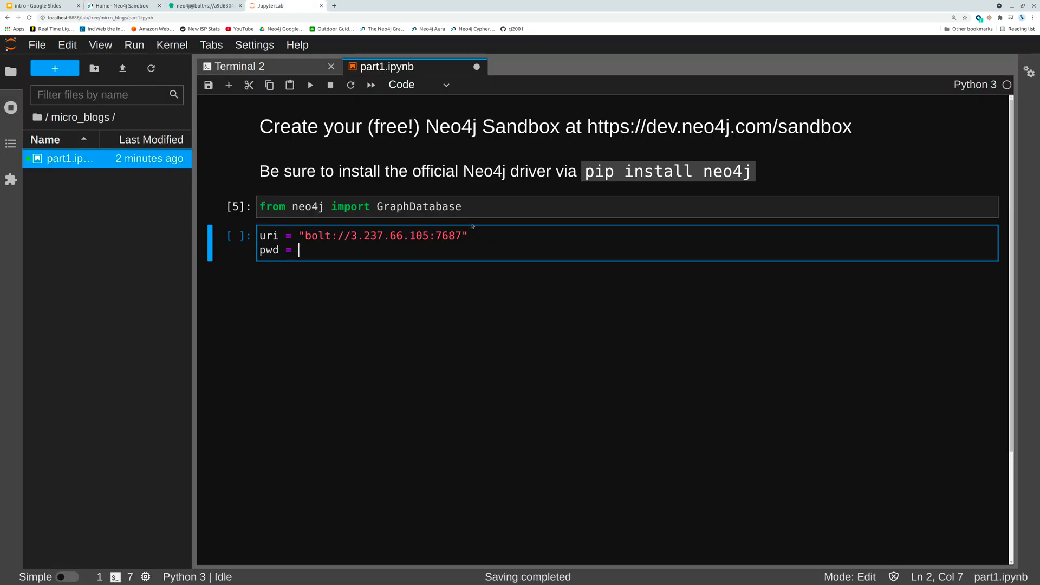
text("")
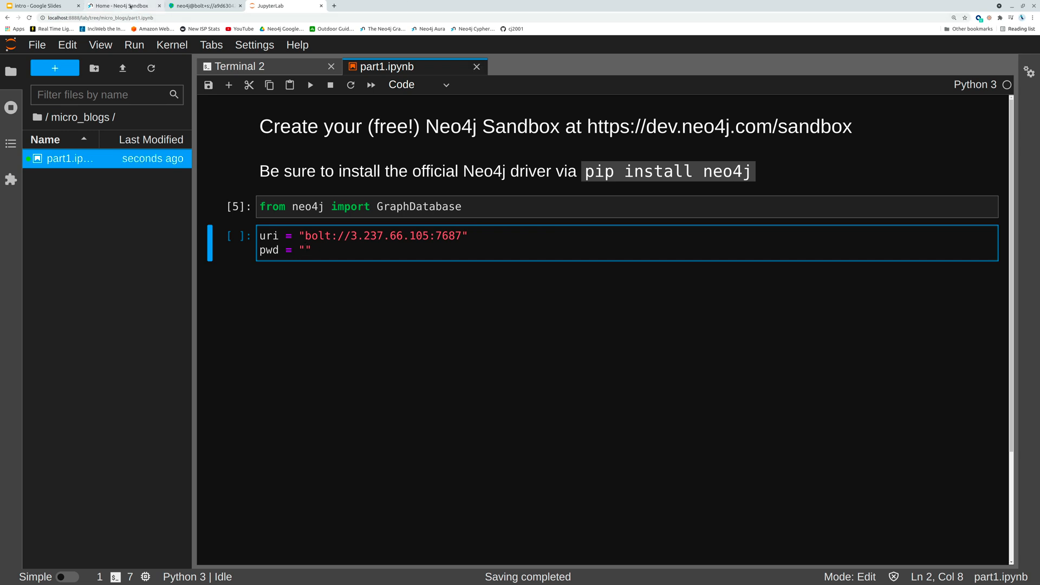
click(123, 5)
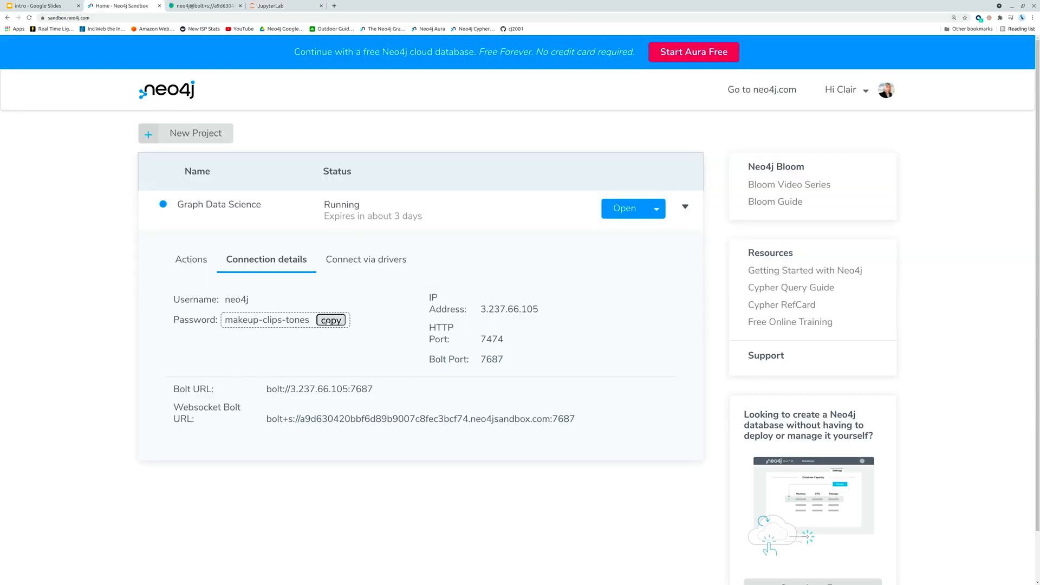
click(275, 6)
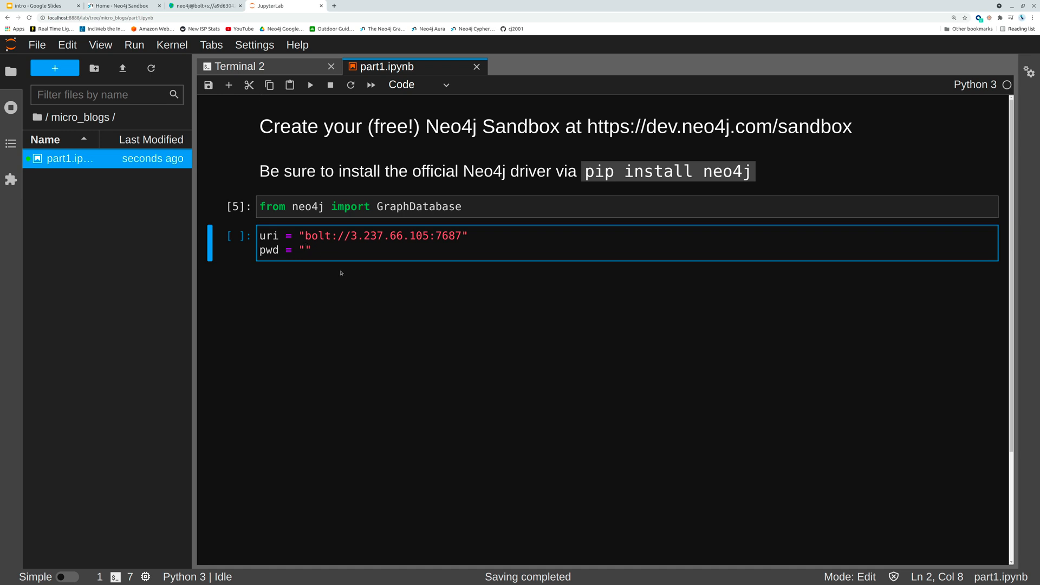
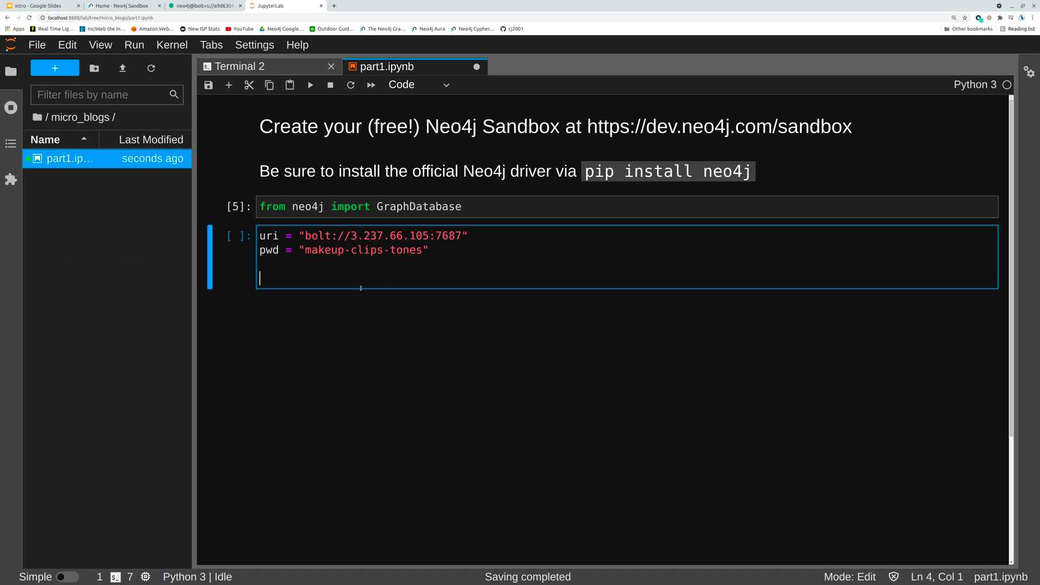
Add driver = GraphDatabase.driver(uri, auth=("neo4j", pwd)) and run the cell
text(driver =)
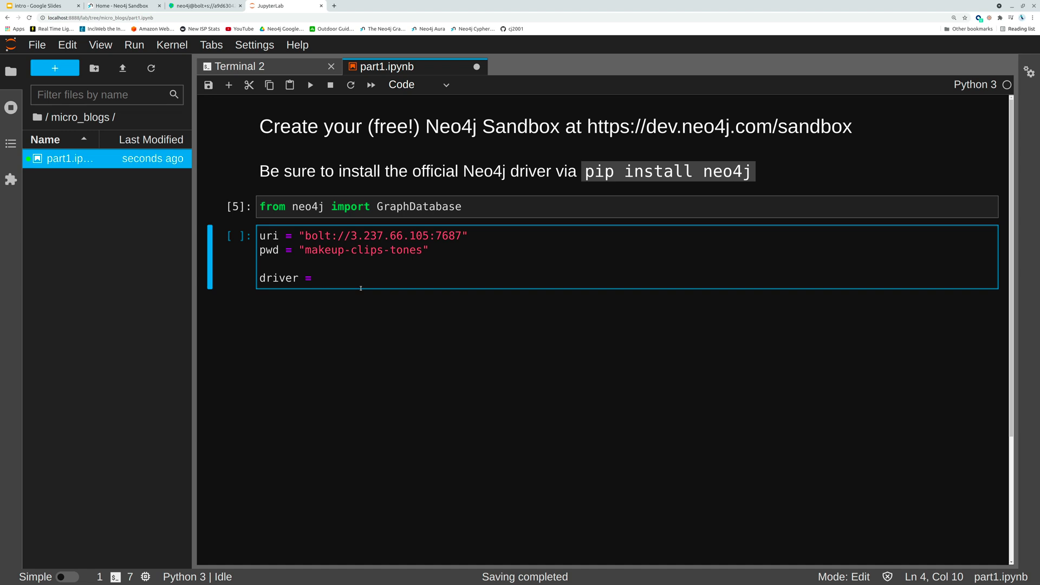
text(GraphDatab)
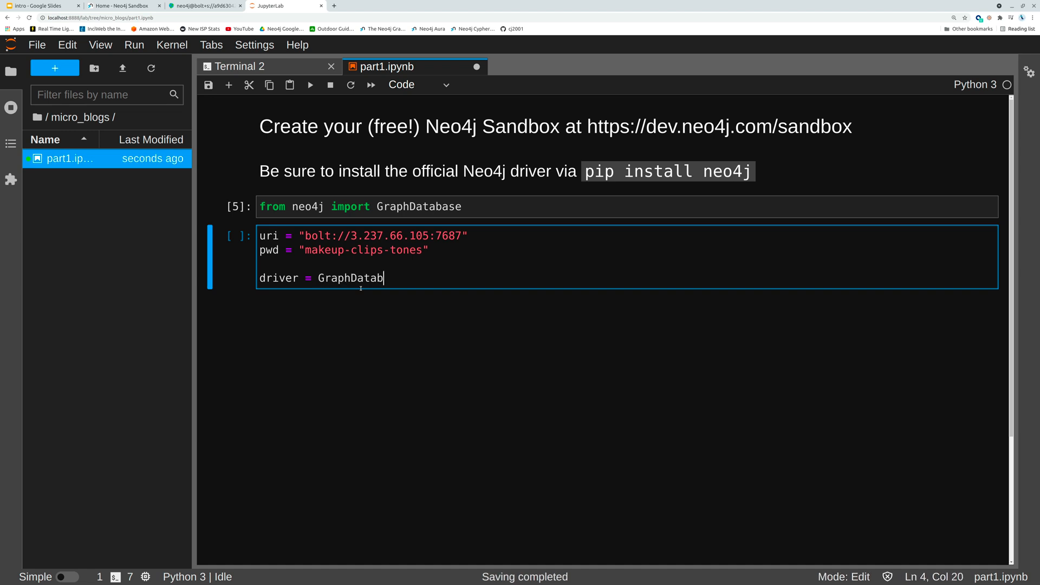
text(.driver(uri)
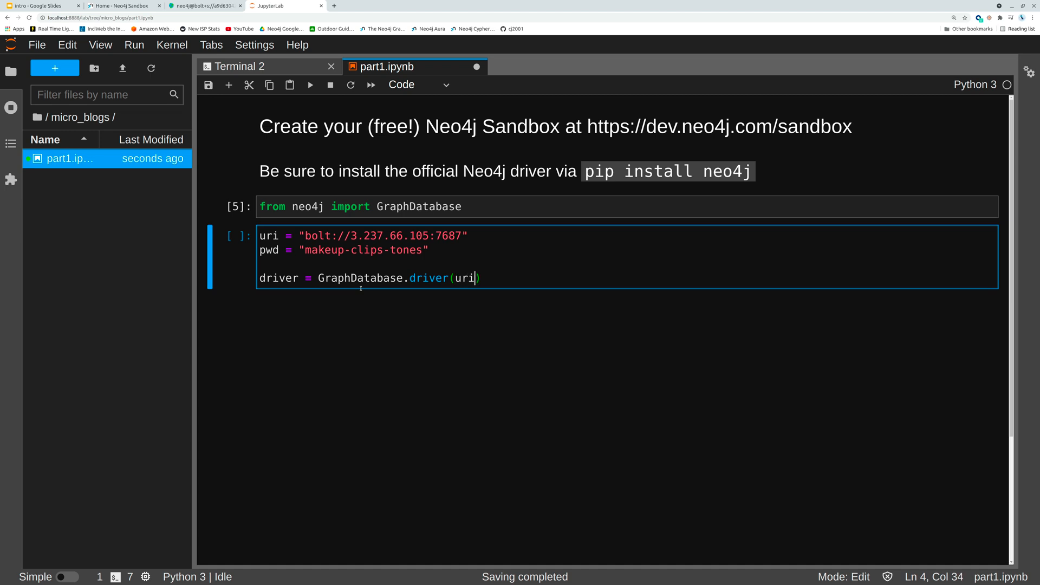
text(, auth)
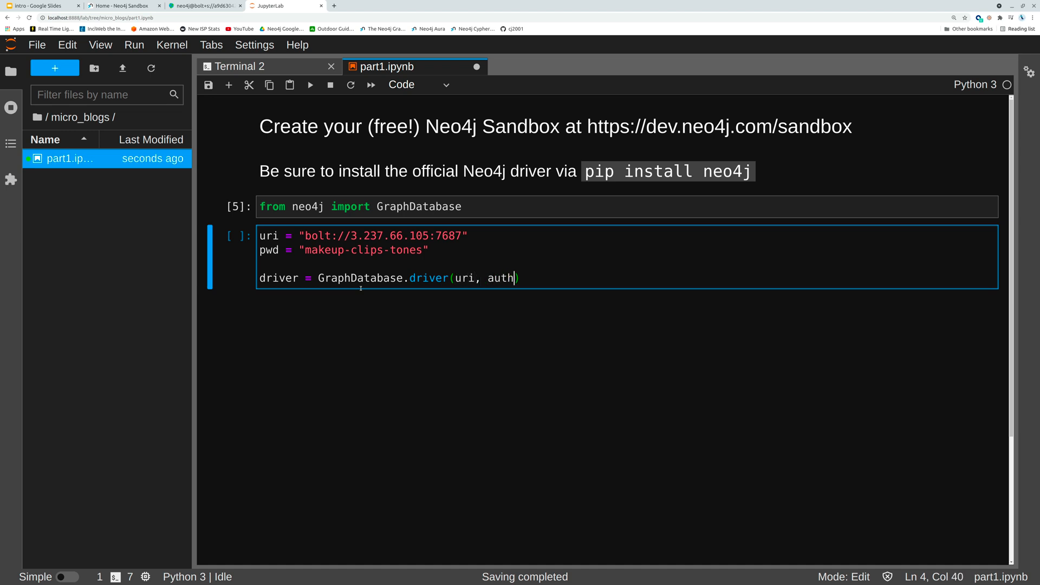
text(=(""))
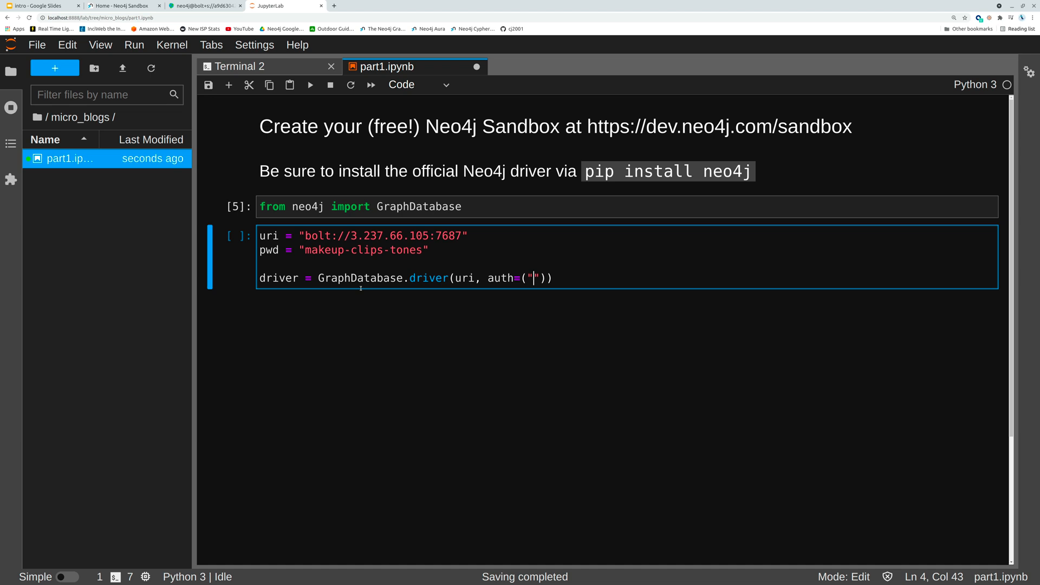
text(neo4j)
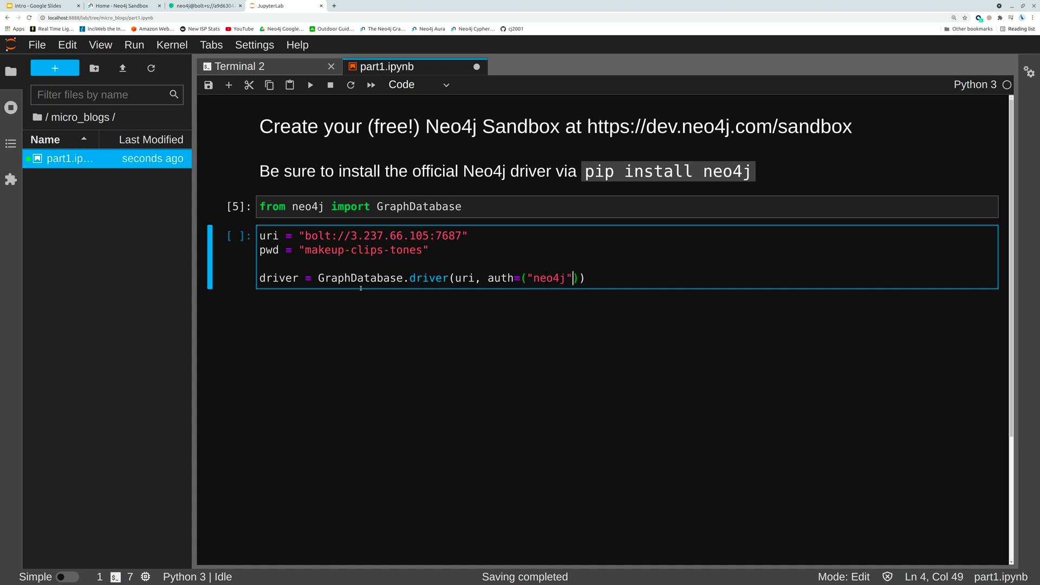
text(, pwd)
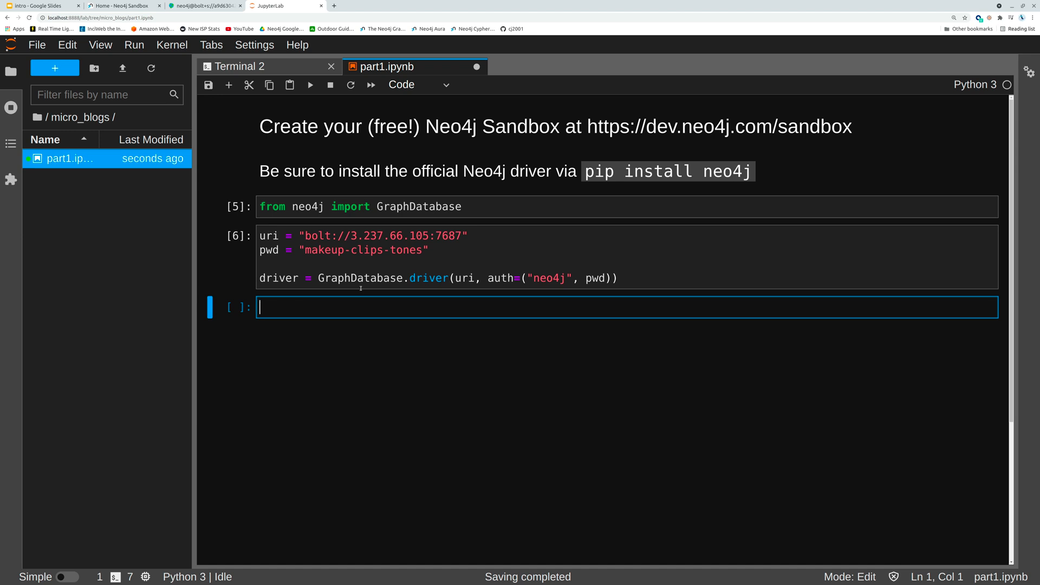
text(quer)
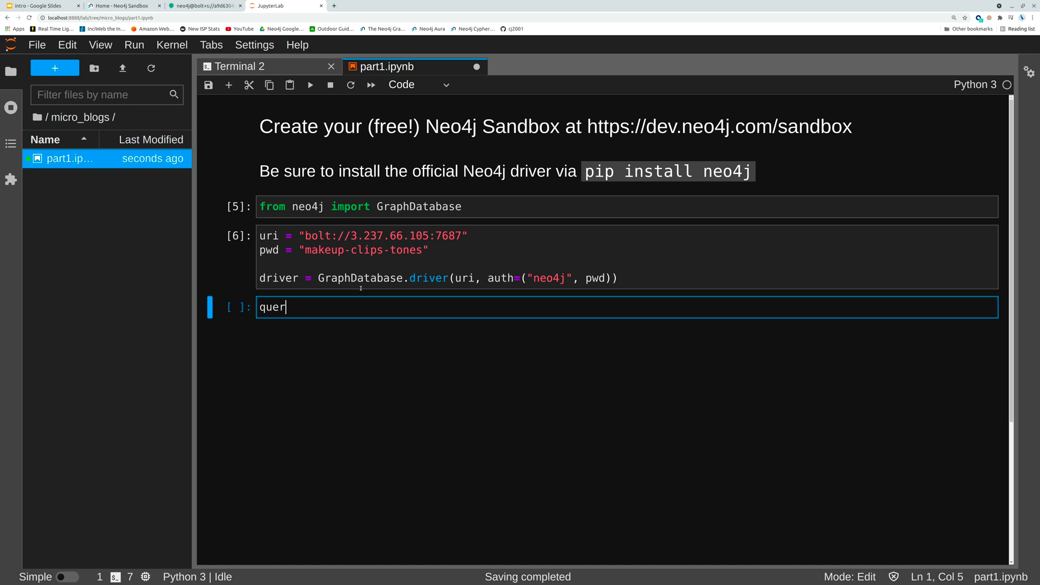
Define query = "MATCH (n) RETURN COUNT(n)" and run the cell
text(y =)
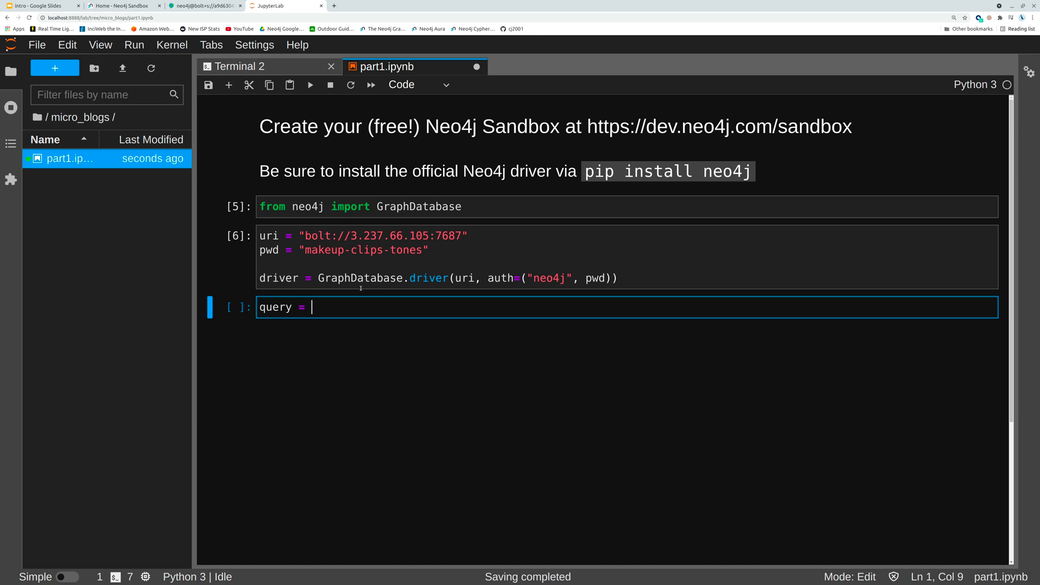
text("MATCH)
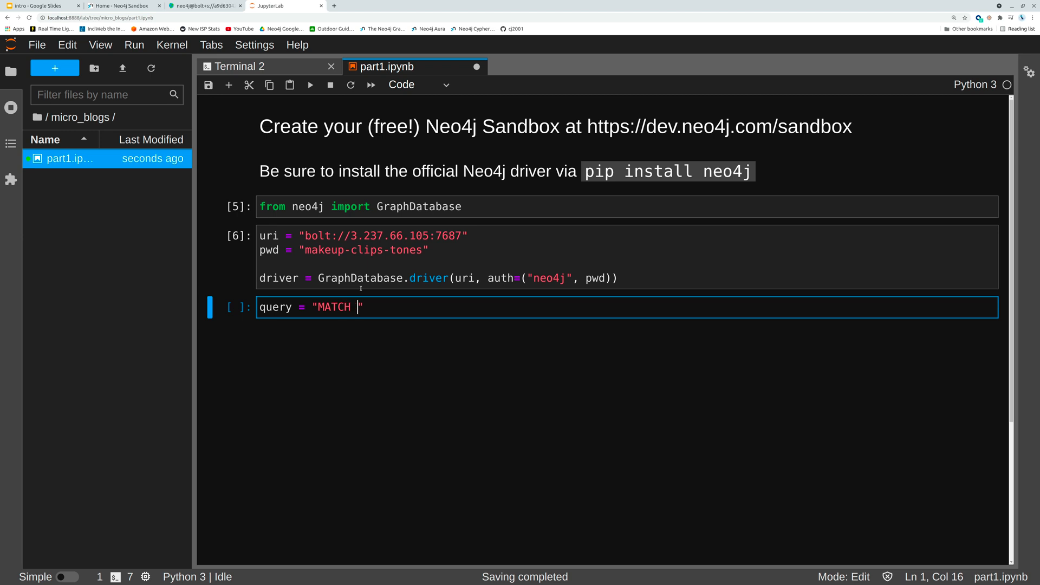
text((n))
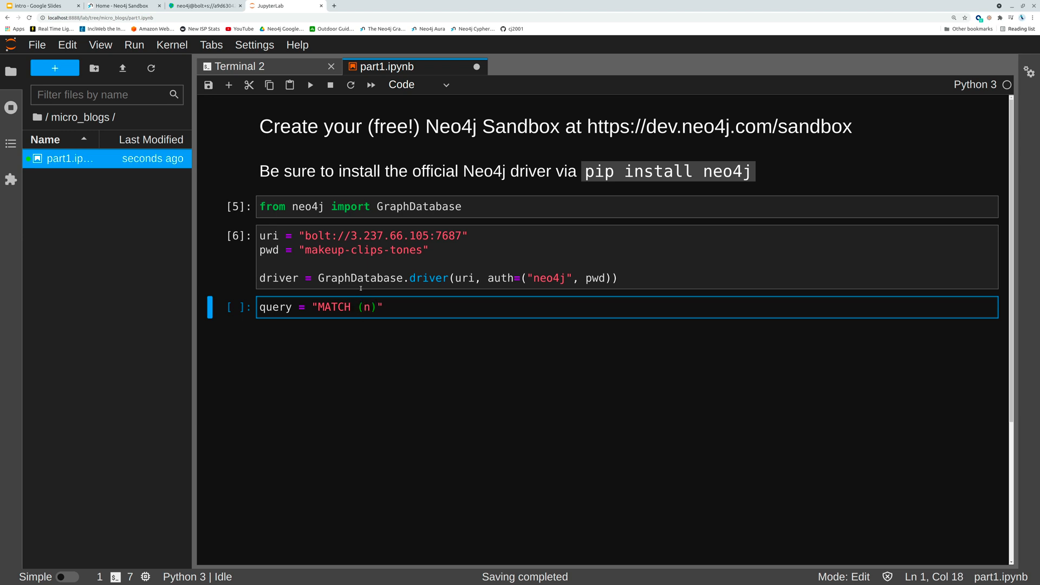
text(RE)
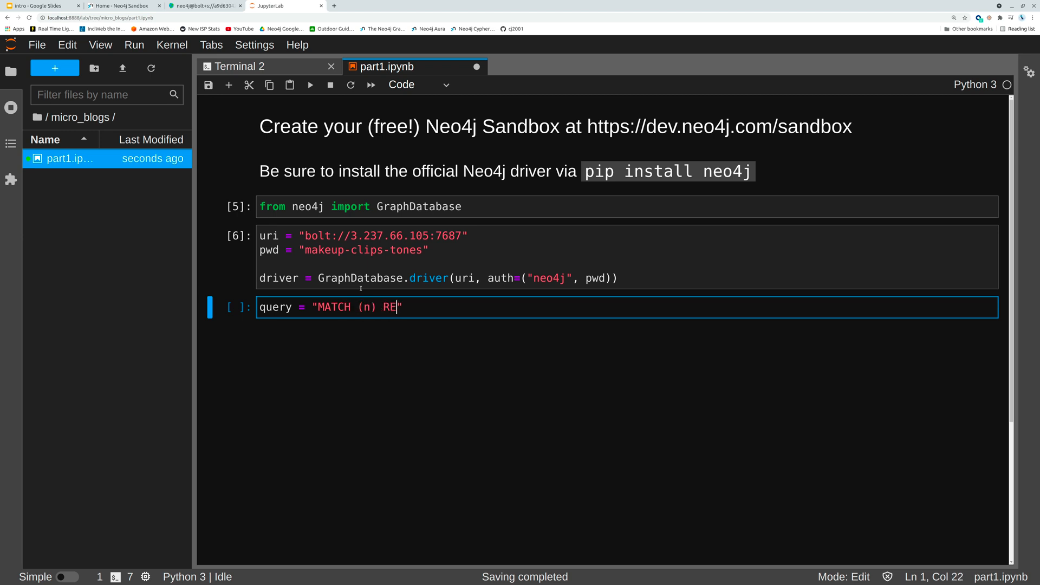
text(TURN COUNT9)
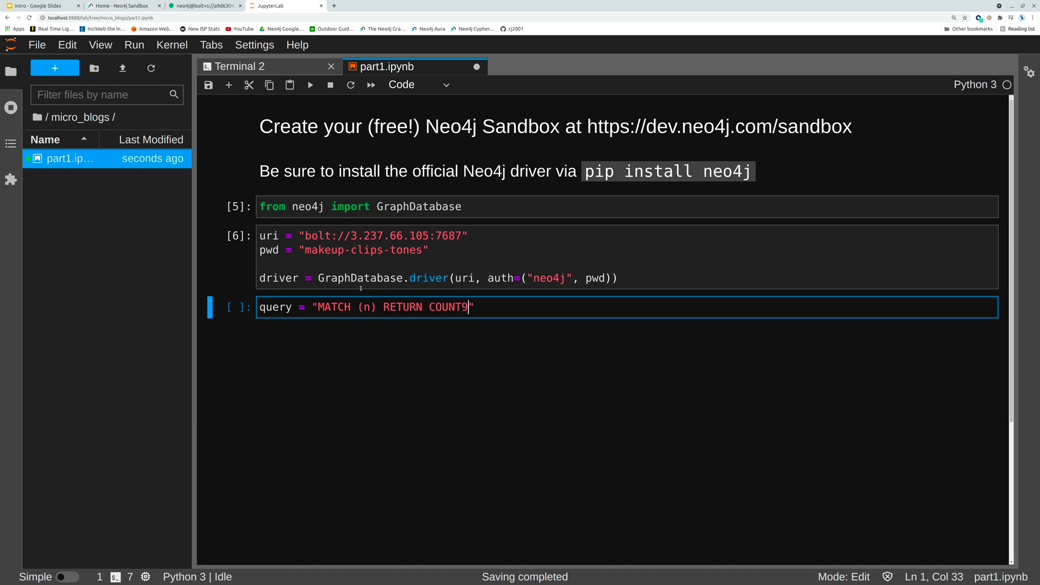
text((n)")
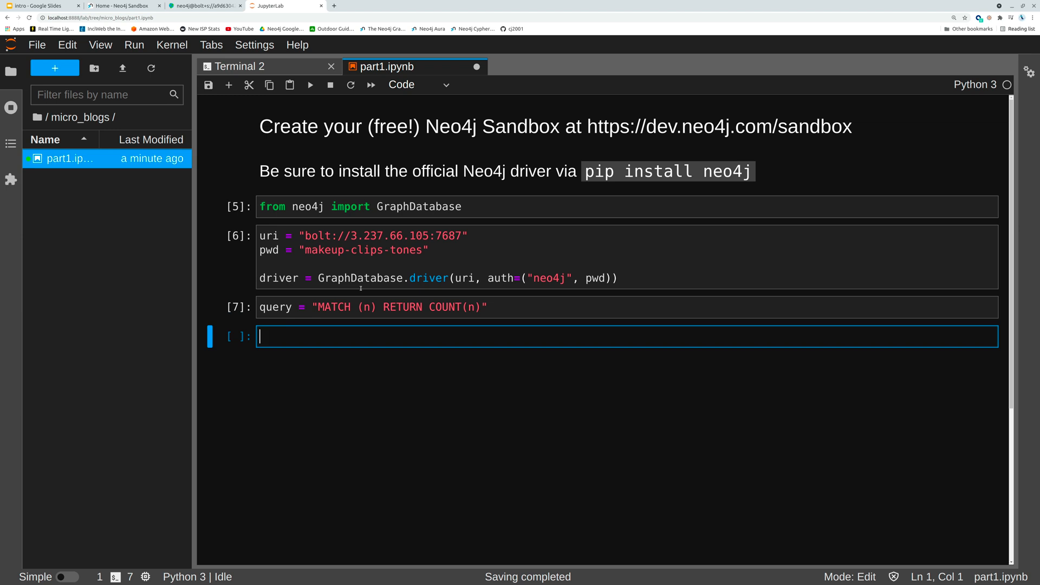
text(w)
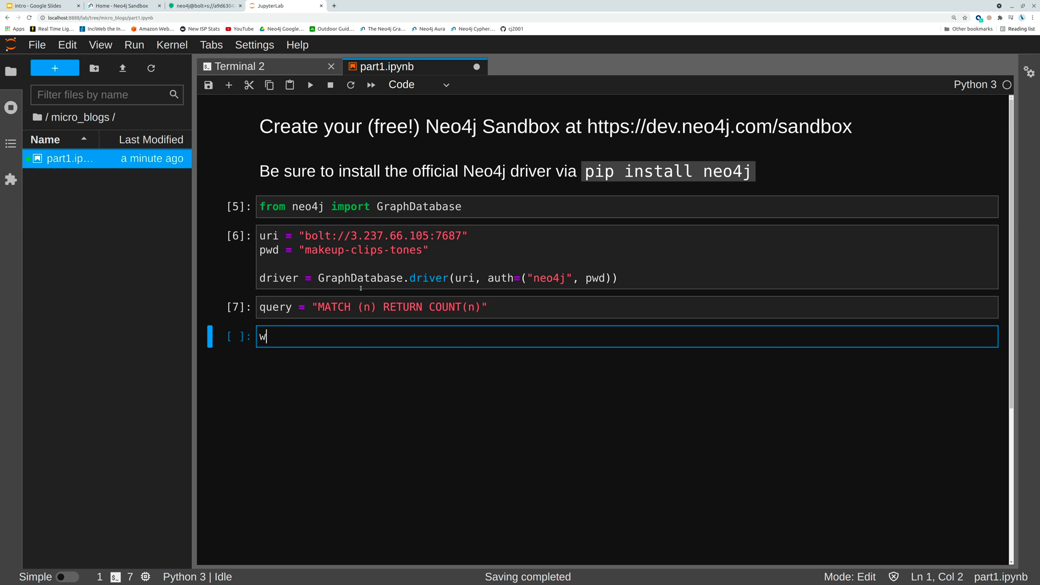
Write a with driver.session() as session block running result = session.run(query)
text(ith driv)
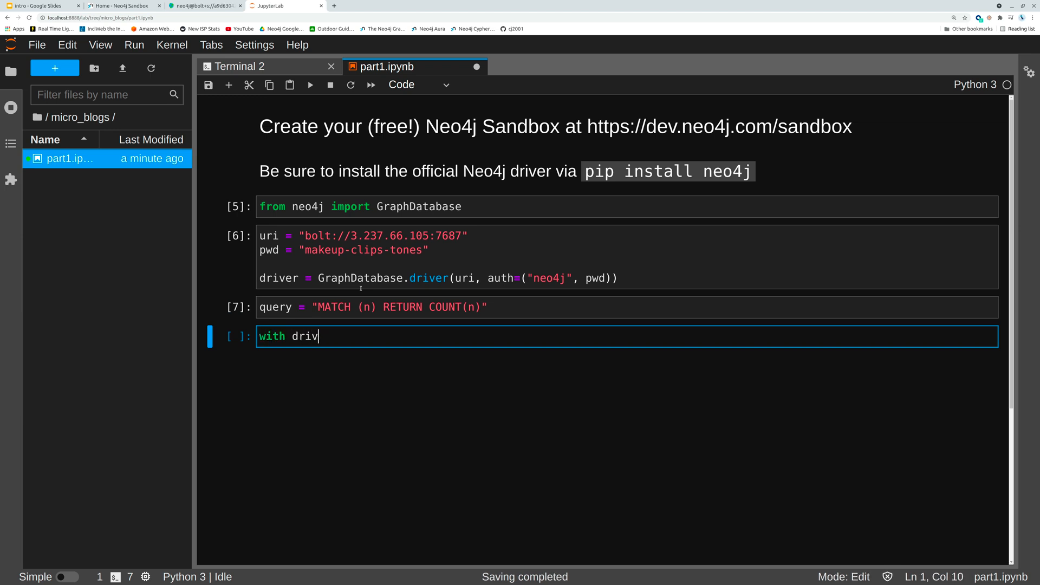
text(er.session())
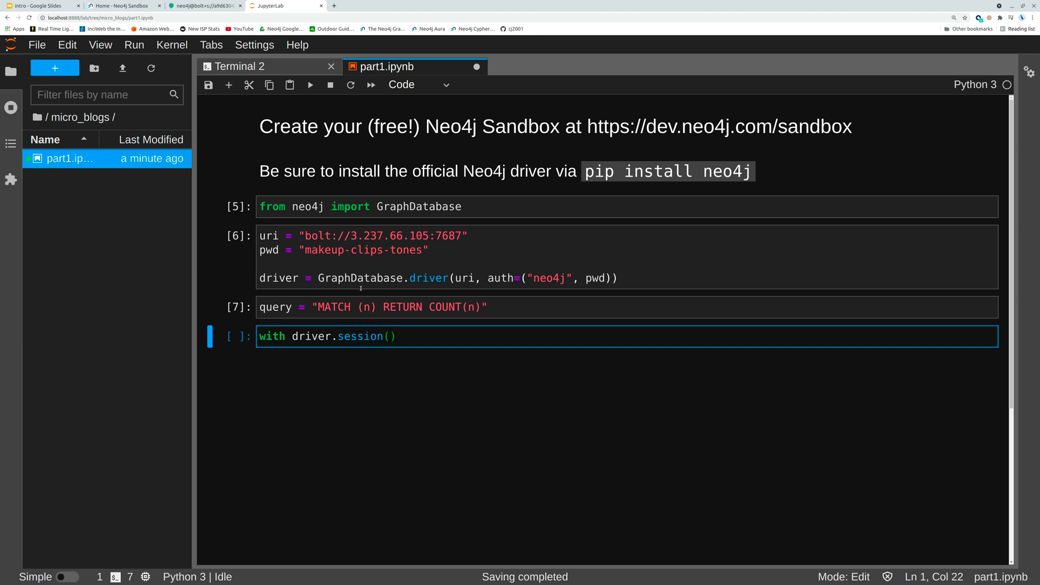
text(as session)
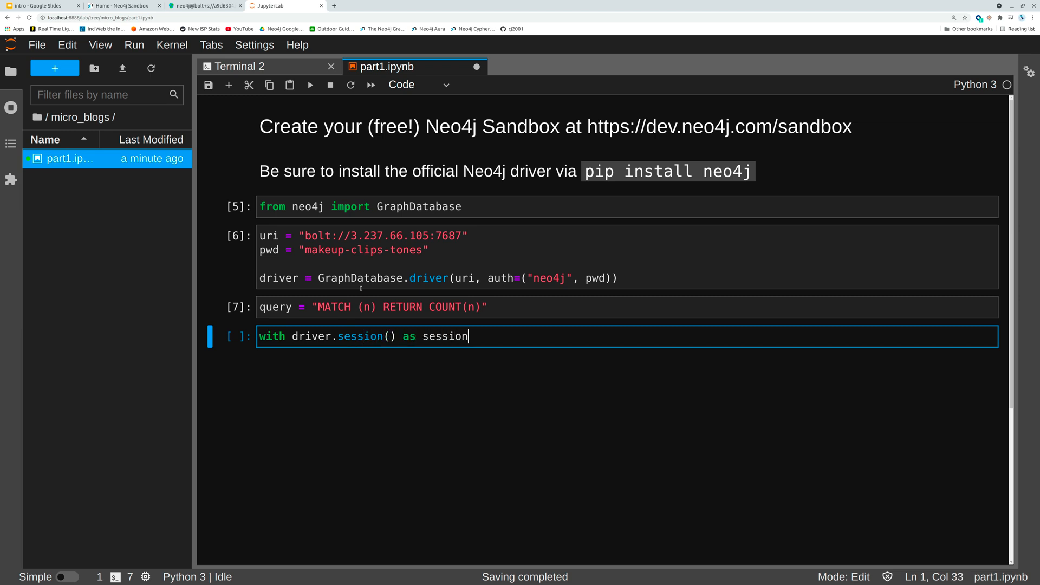
text(:)
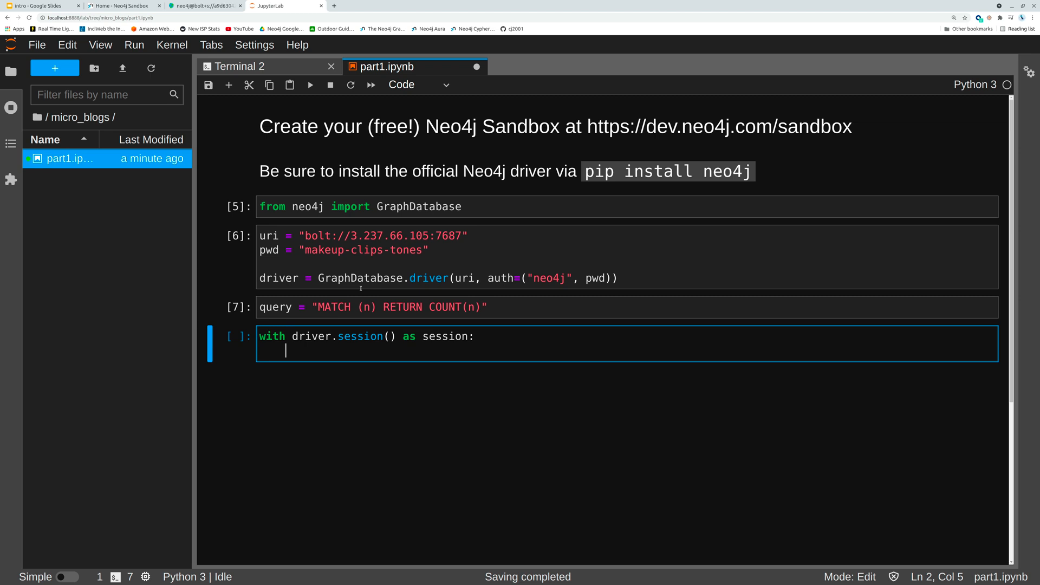
text(result = se)
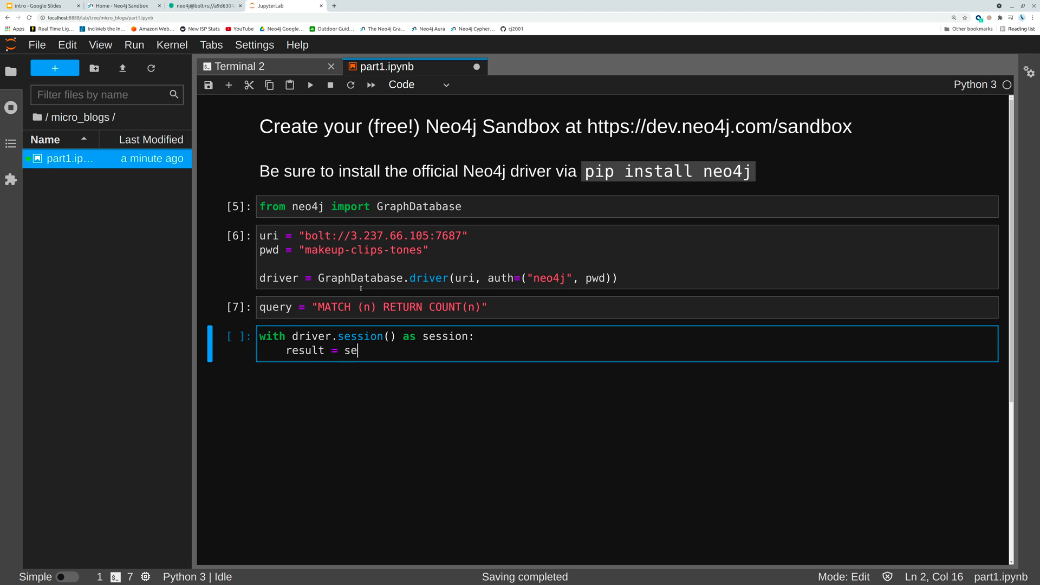
text(ssion.run()
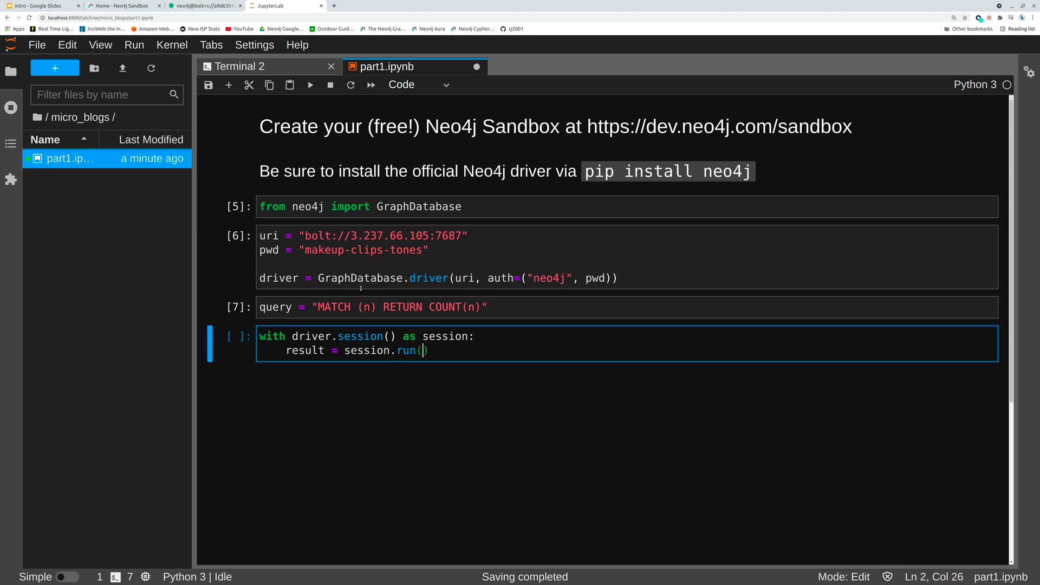
text(query)
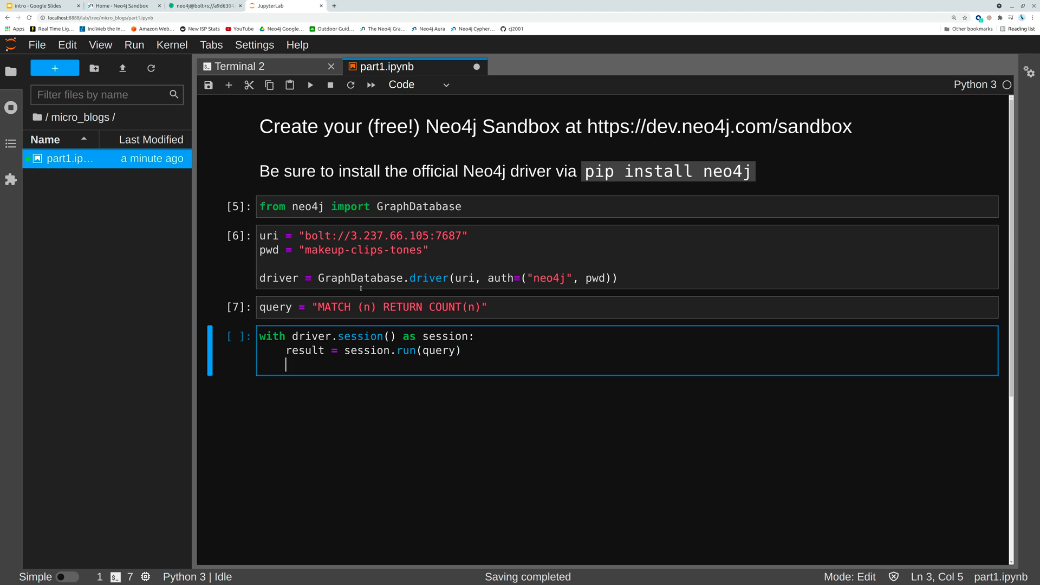
Print result.single()["COUNT(n)"], run the cell to get 2642, and switch to Neo4j Browser
text(print(result.sing)
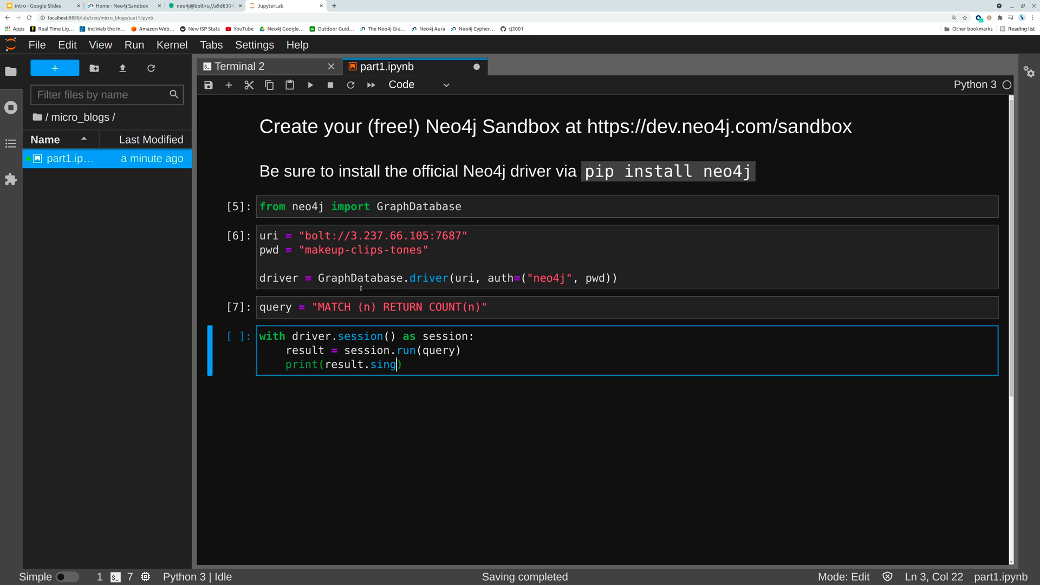
text(le())
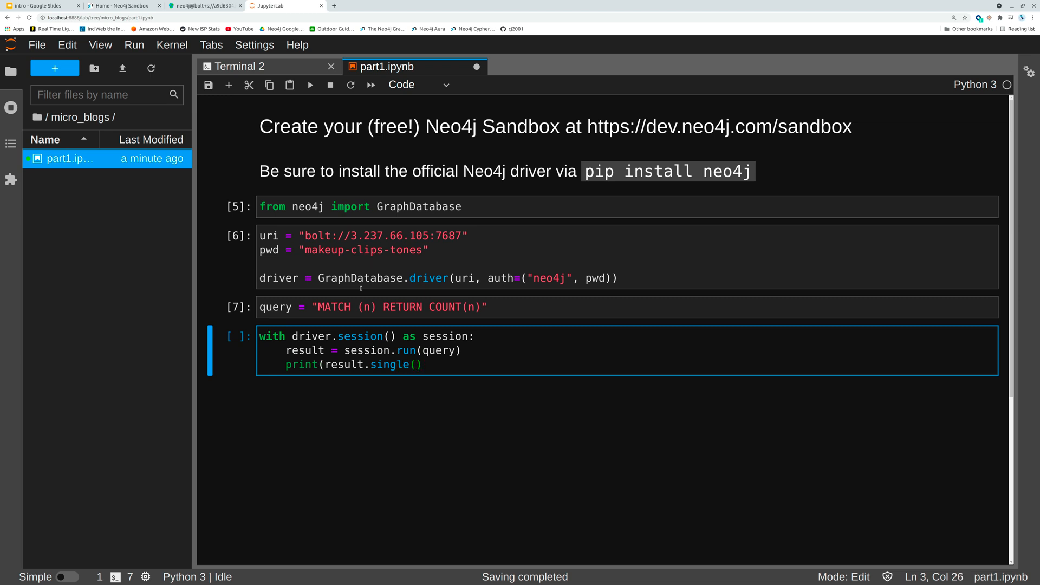
text([])
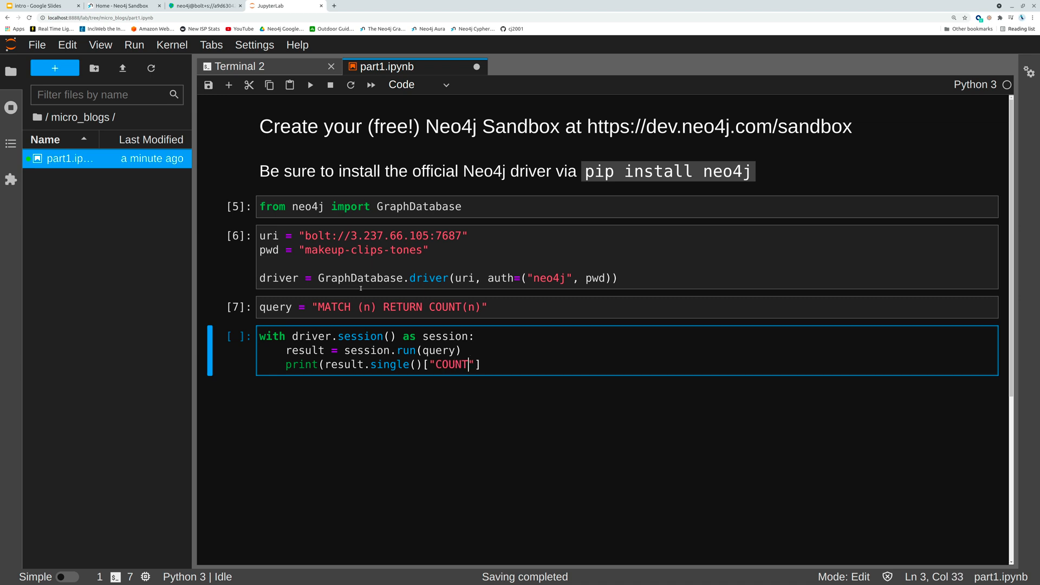
text((n))
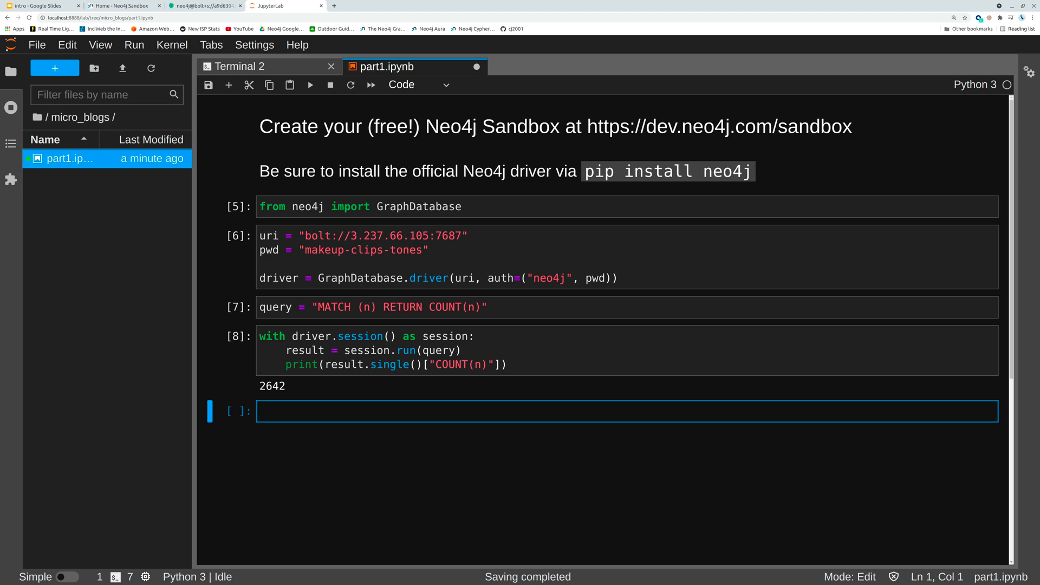
click(202, 5)
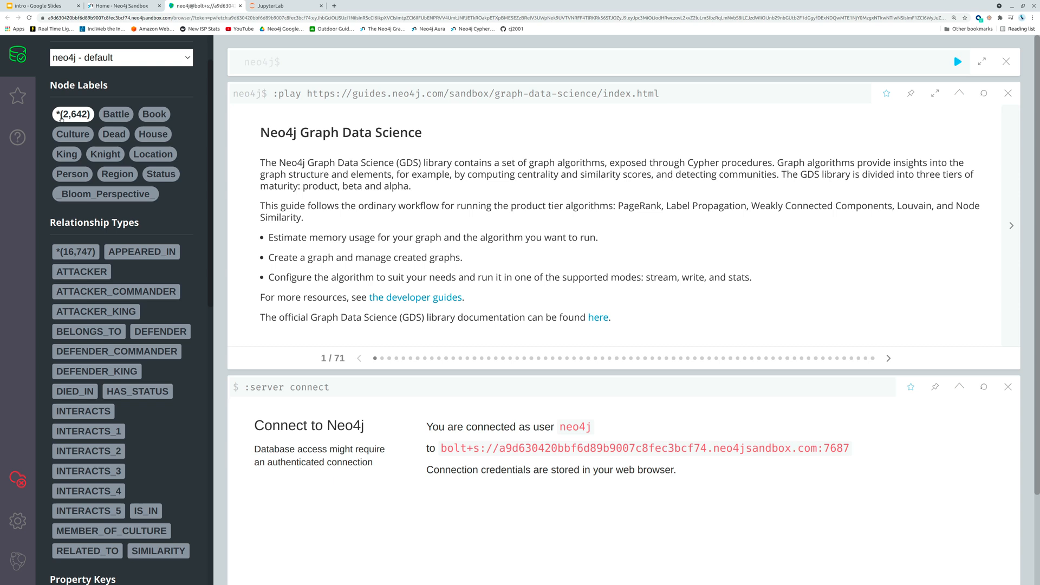
Return to the notebook result, then go to the Neo4j Sandbox project page
click(278, 6)
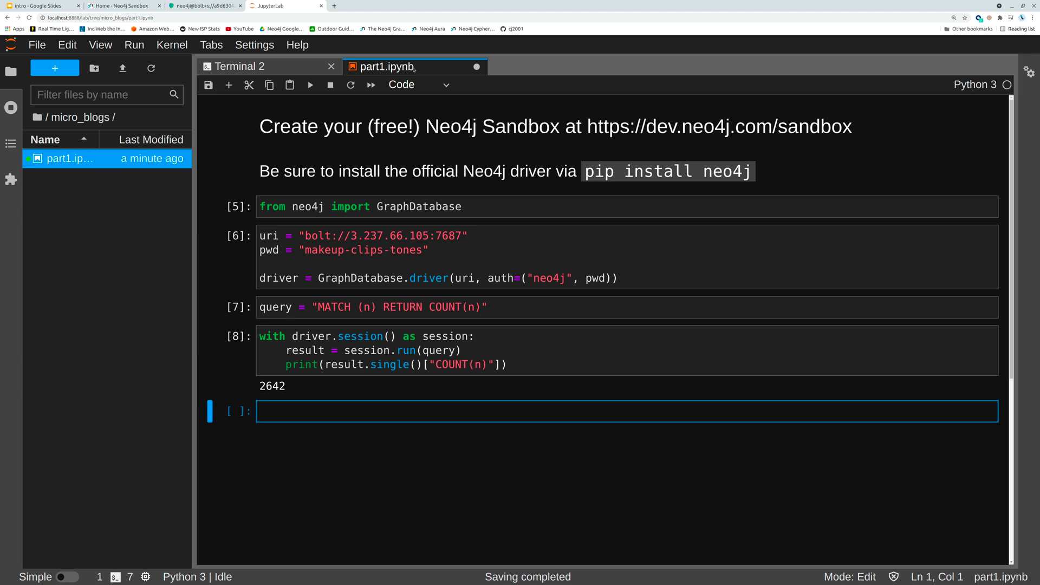
mouse_move(574, 198)
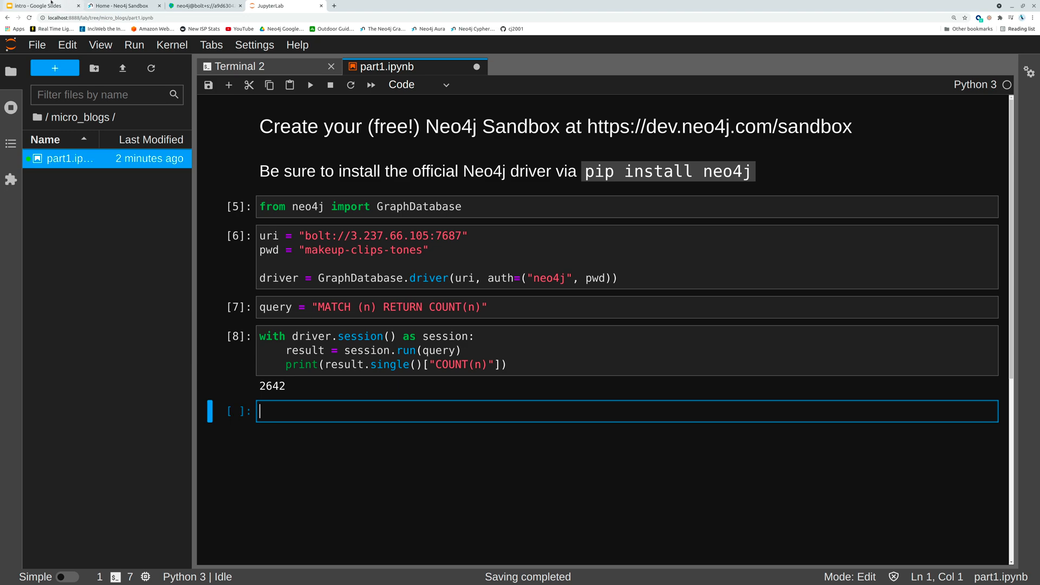
click(123, 5)
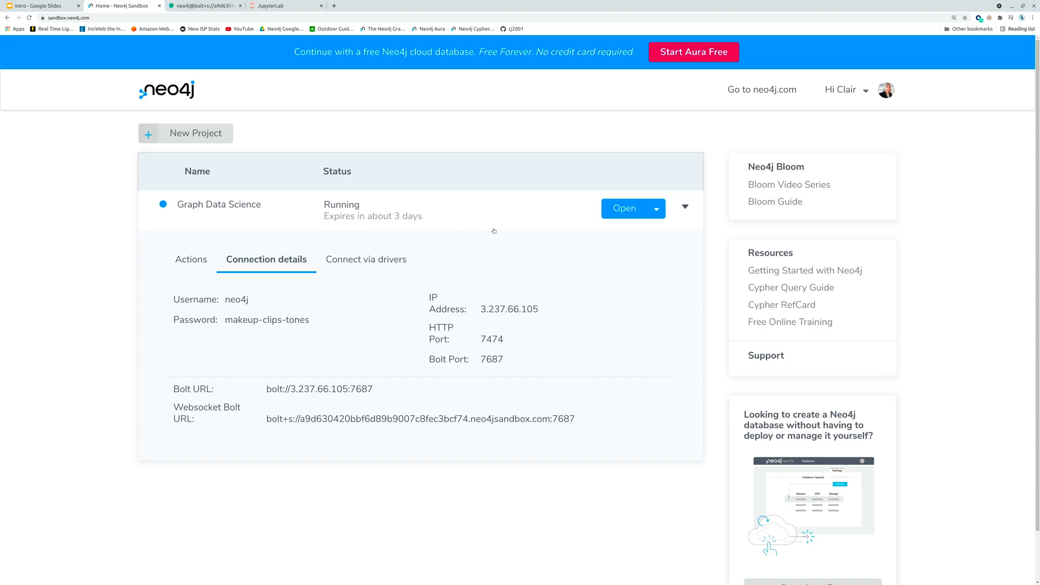
mouse_move(216, 271)
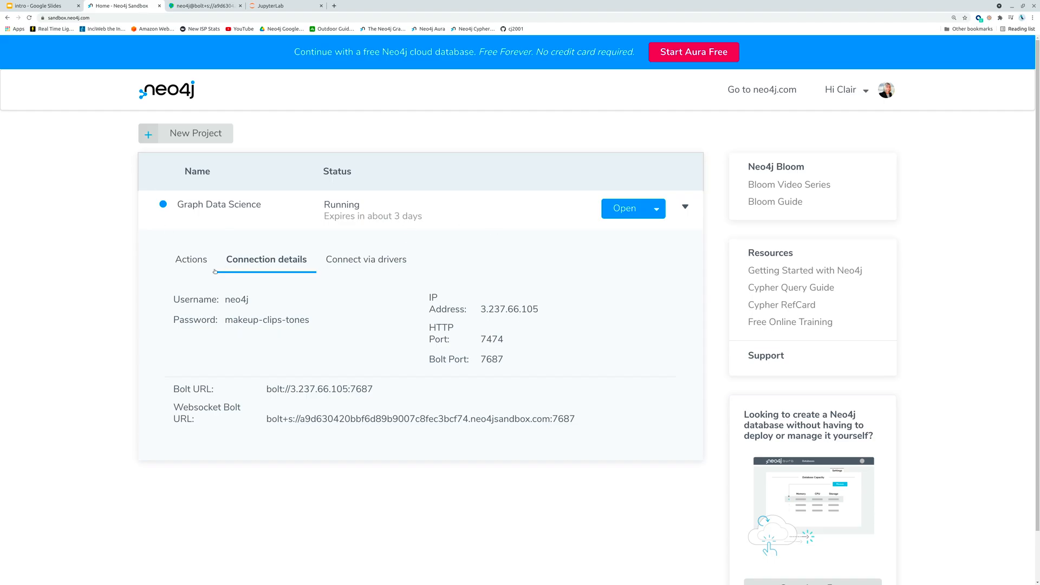
Terminate the Graph Data Science sandbox from Actions and confirm deleting all its data
click(191, 259)
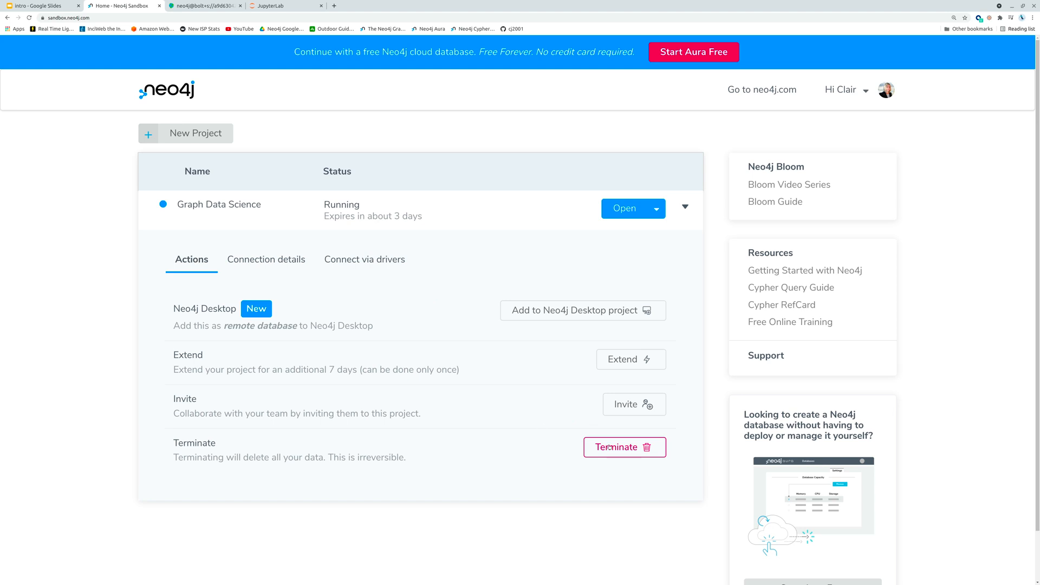
click(624, 447)
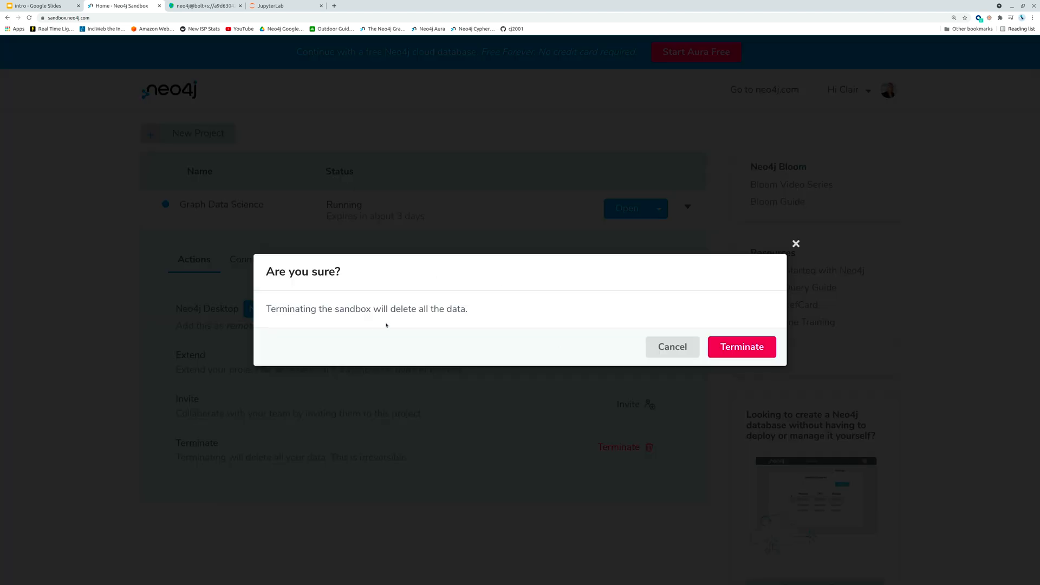
click(741, 346)
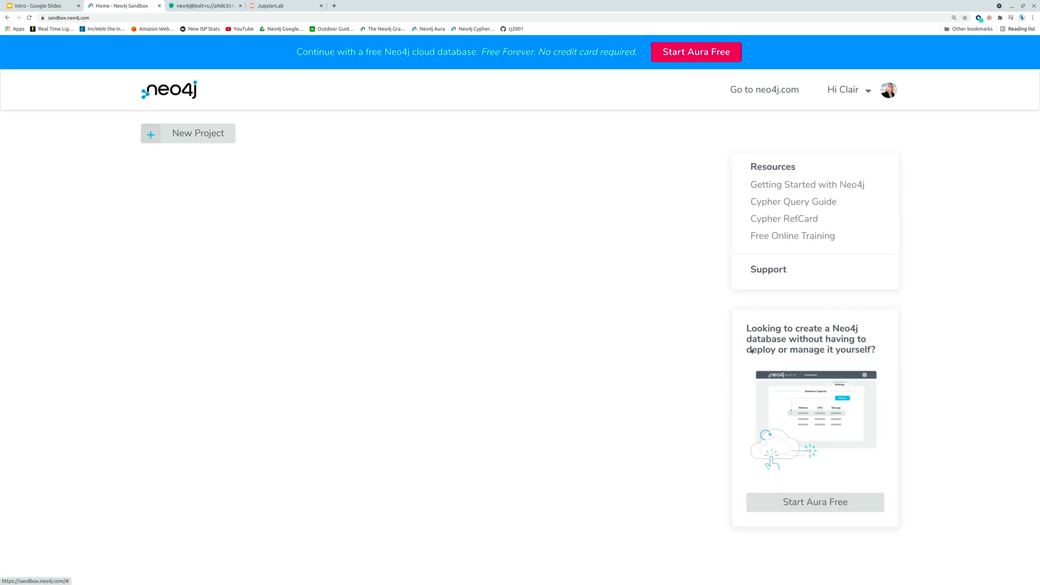